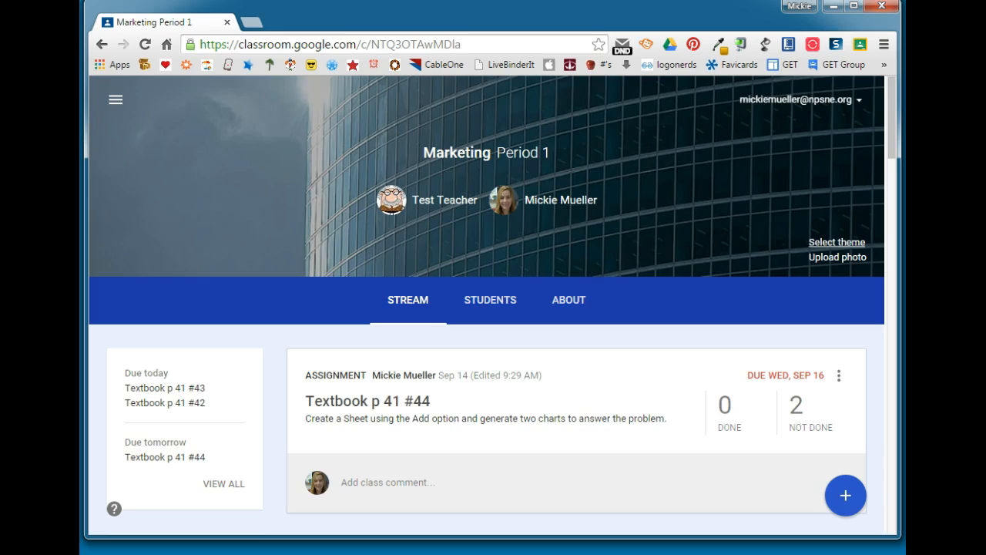
# Scroll through the Textbook p 41 #43 student work, viewing Sue's returned sheet
pyautogui.scroll(-3)
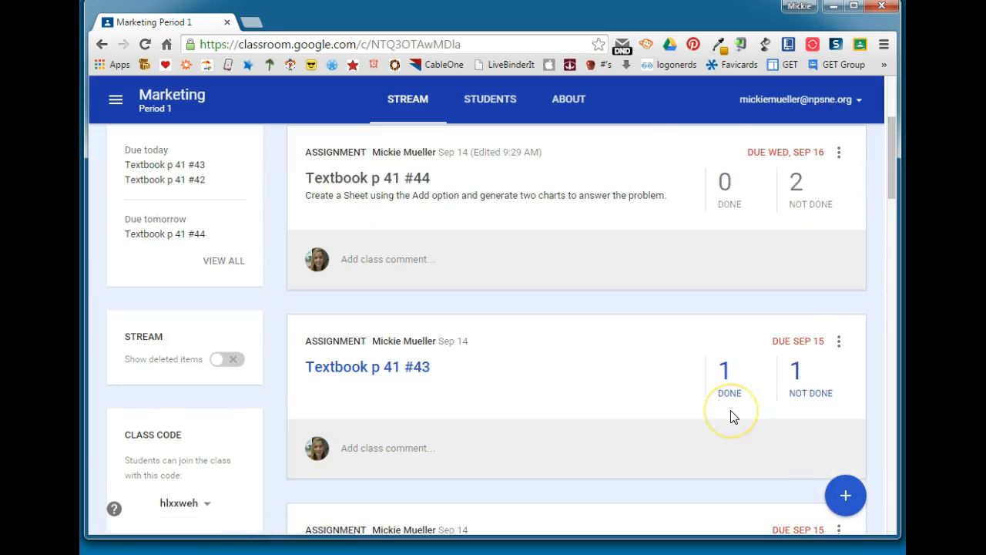
pyautogui.scroll(-3)
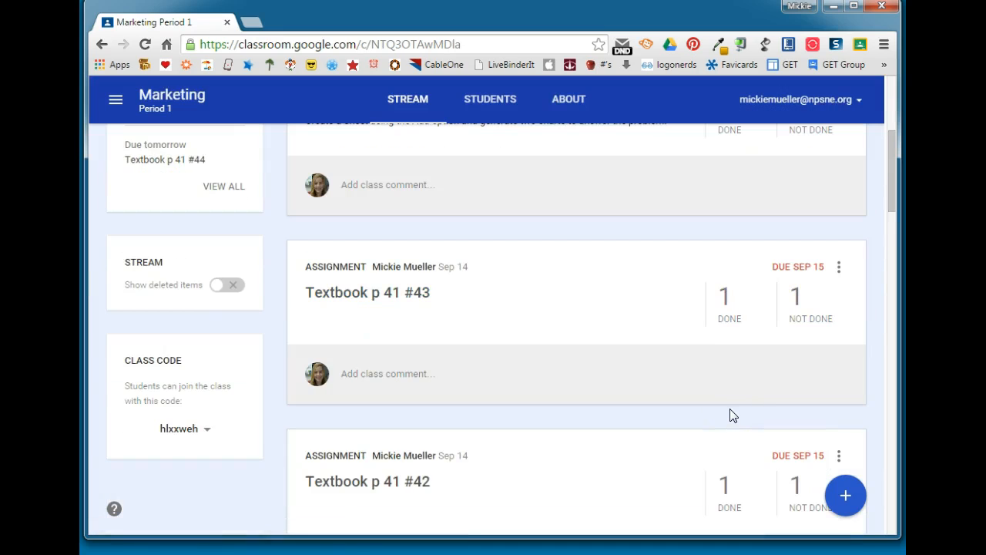
pyautogui.scroll(-3)
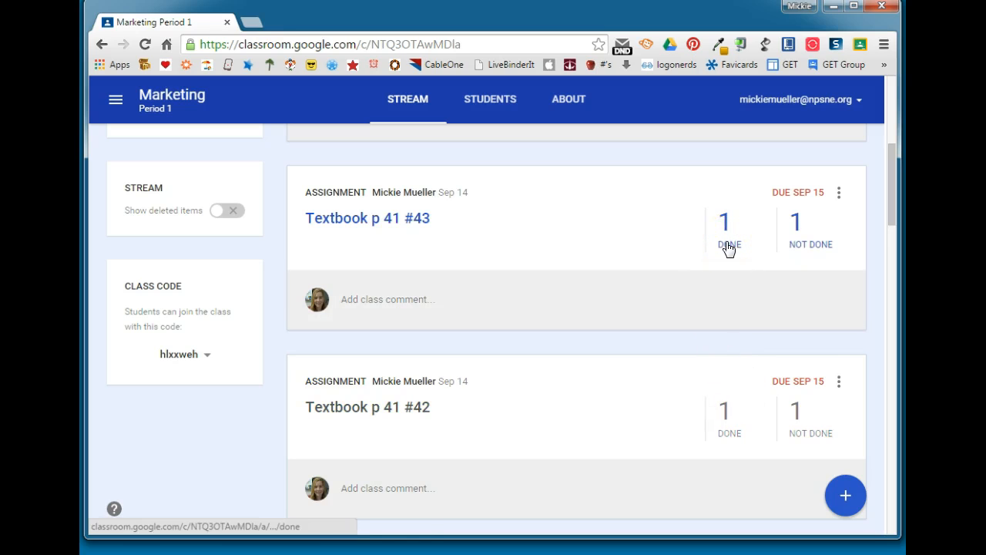
pyautogui.moveTo(809, 253)
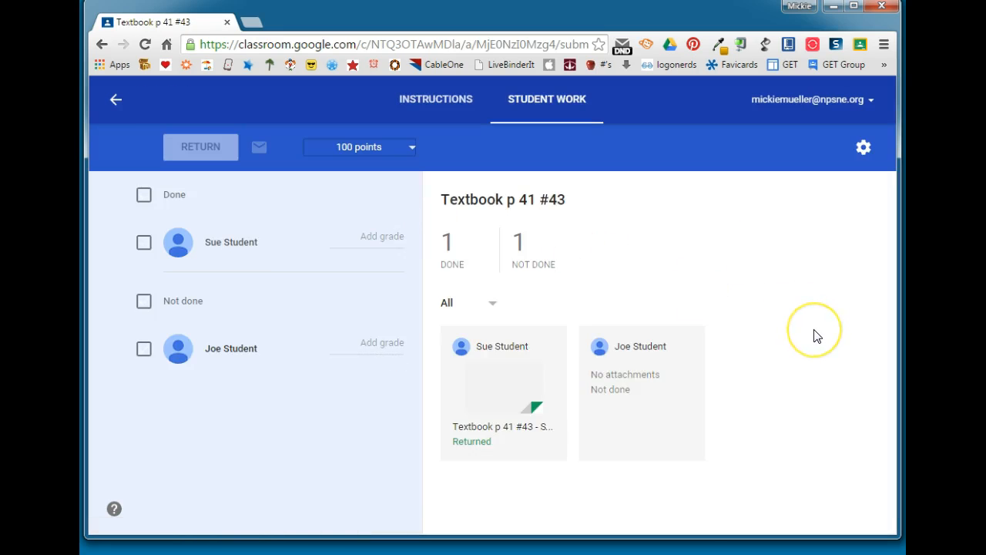
pyautogui.moveTo(515, 395)
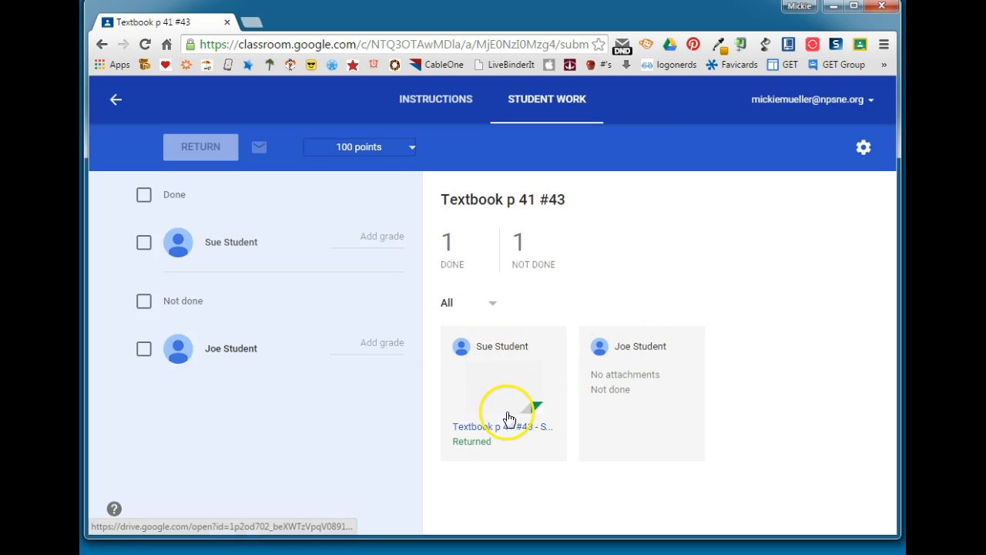
pyautogui.moveTo(522, 444)
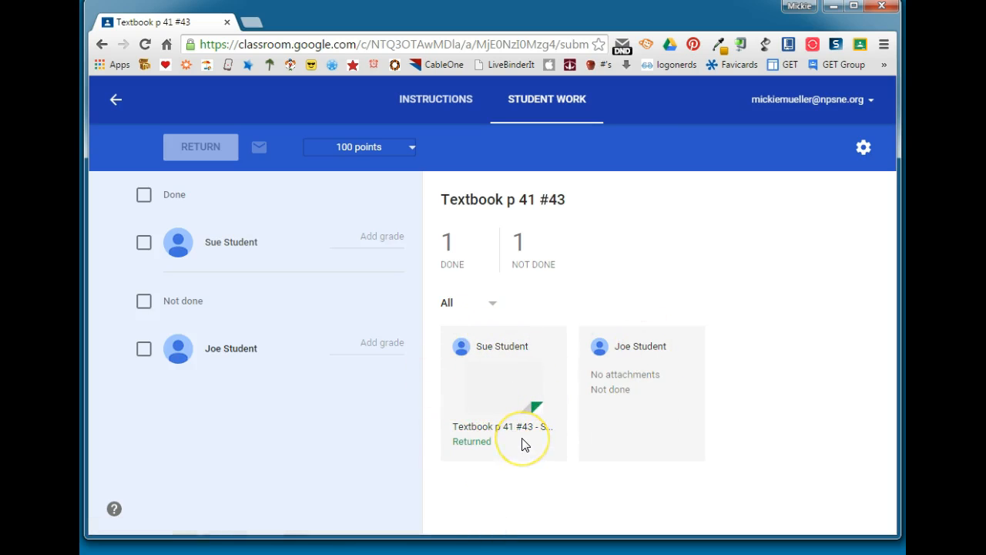
pyautogui.moveTo(481, 447)
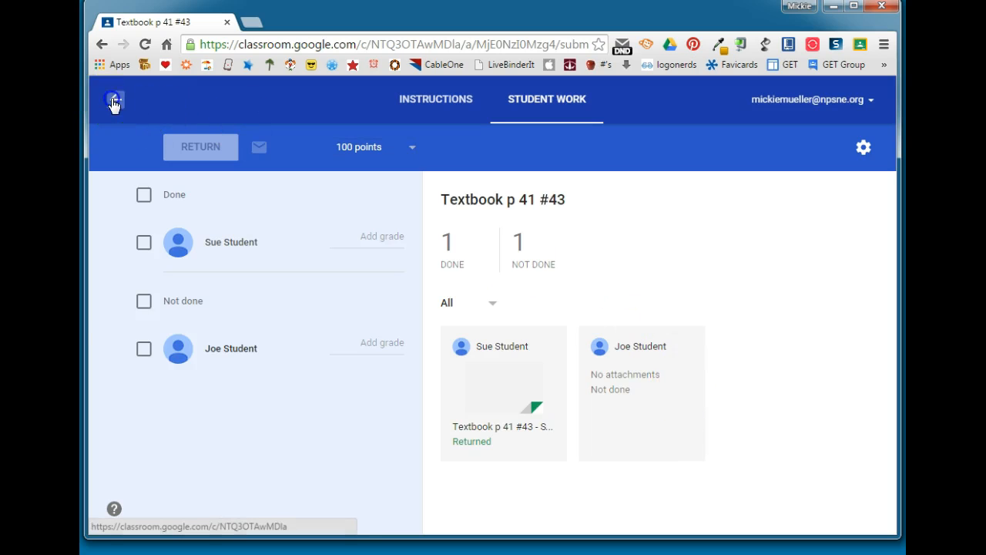
# Go back to the Marketing Period 1 stream and scroll to the Textbook p 41 #44 card
pyautogui.click(114, 99)
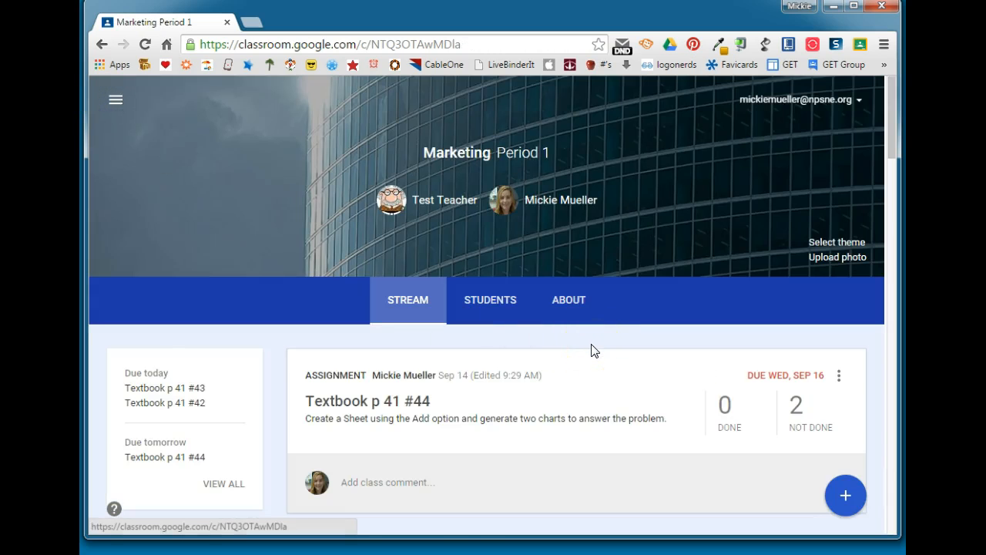
pyautogui.moveTo(539, 438)
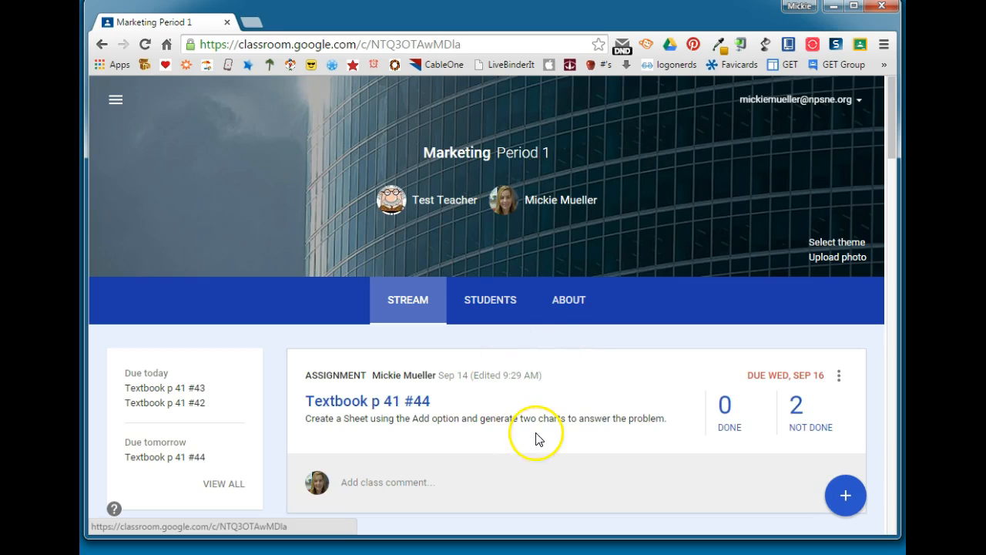
pyautogui.moveTo(539, 438)
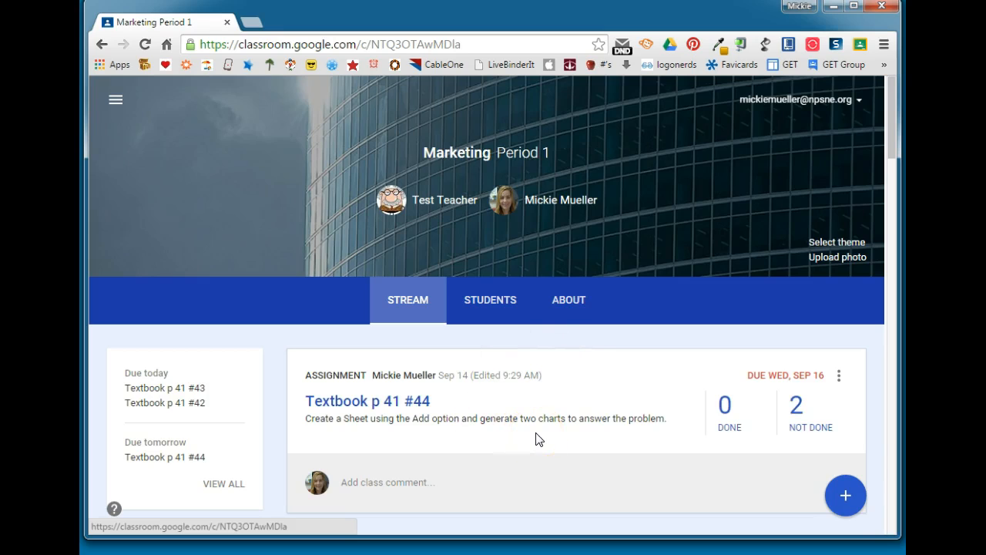
pyautogui.scroll(-3)
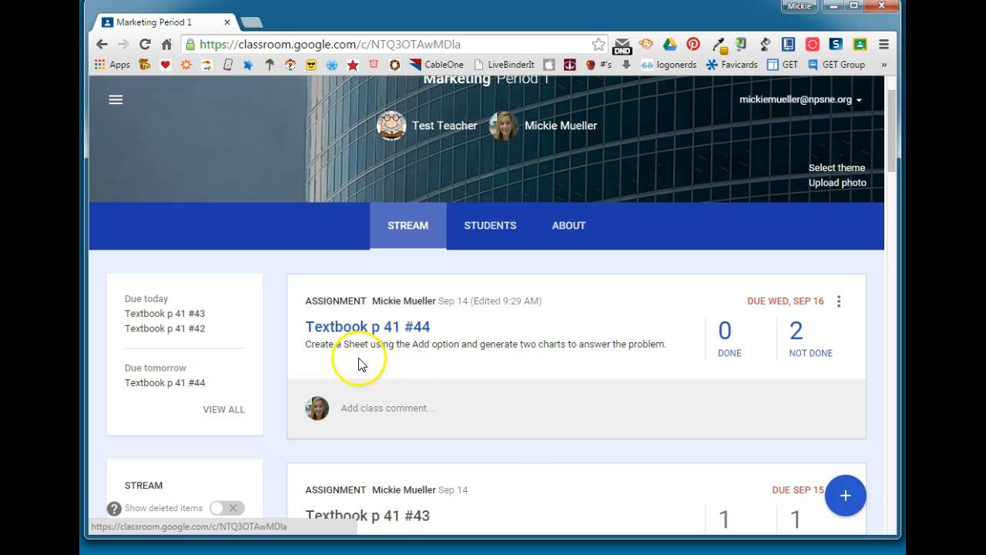
pyautogui.moveTo(348, 366)
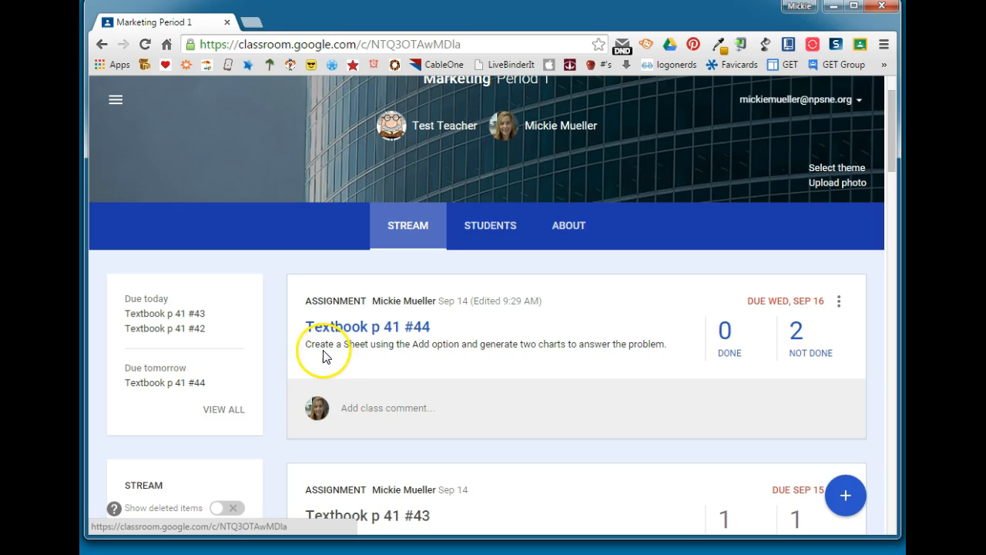
pyautogui.moveTo(404, 357)
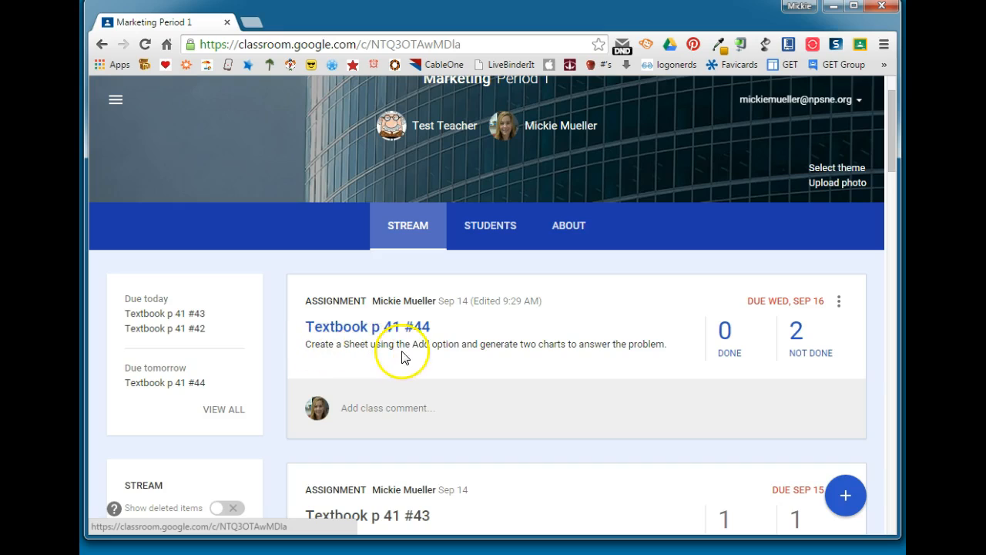
pyautogui.moveTo(582, 355)
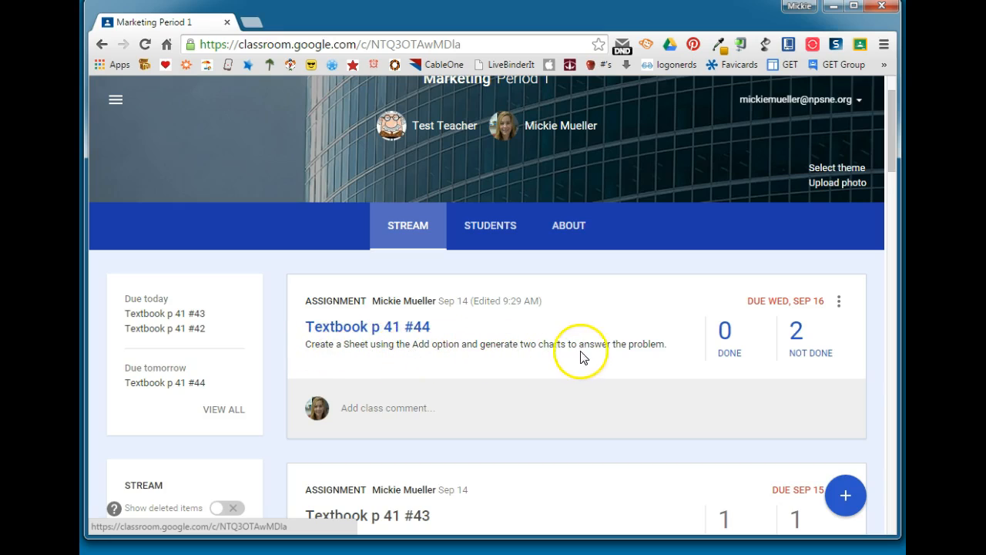
pyautogui.moveTo(656, 356)
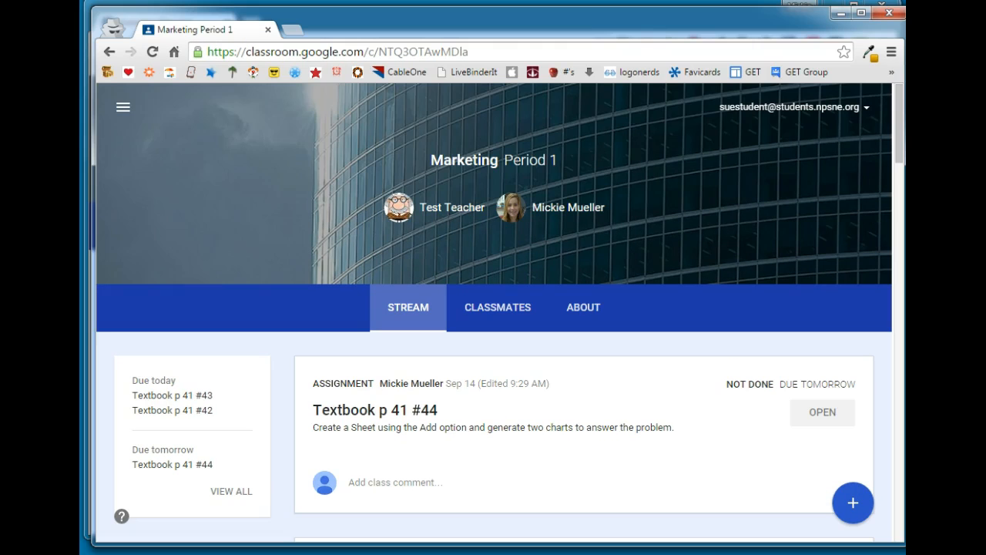
pyautogui.moveTo(644, 512)
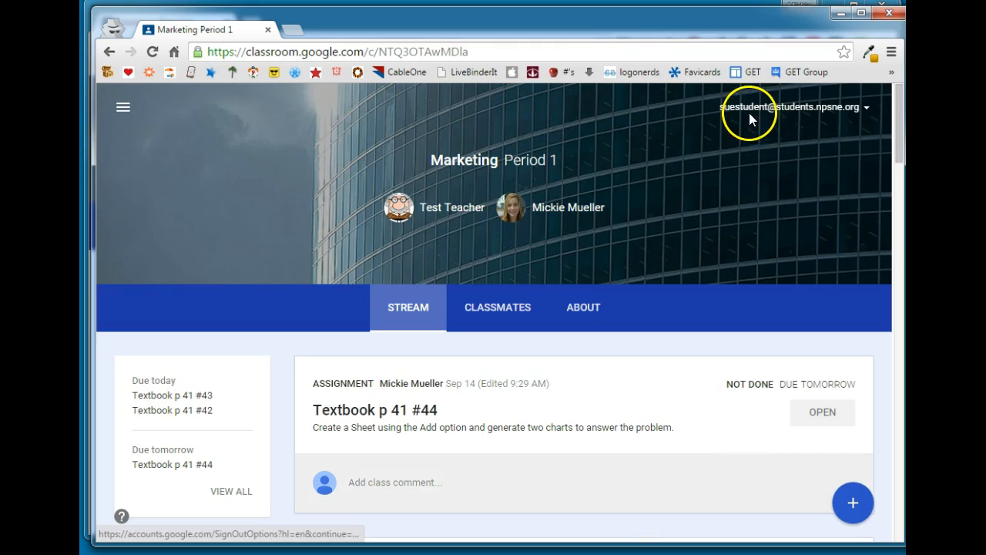
pyautogui.moveTo(429, 384)
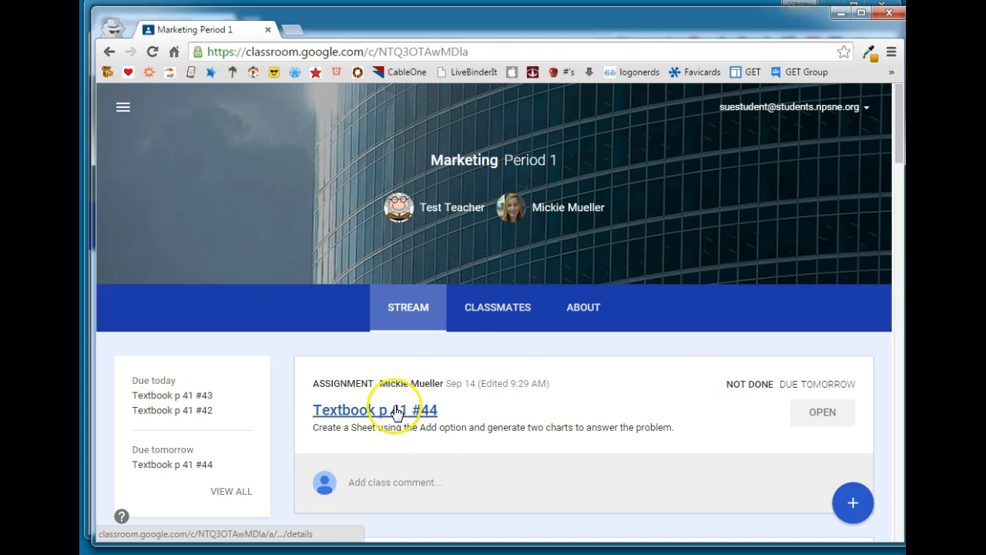
# Select the not-done Textbook p 41 #44 assignment in the student's class view
pyautogui.click(821, 412)
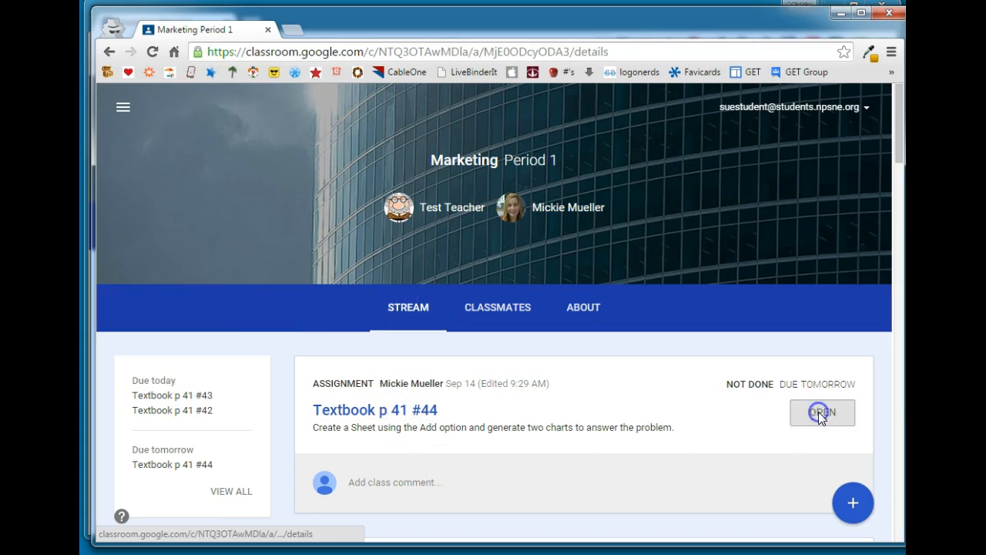
# Open the Textbook p 41 #44 detail page, with the student's work still not done
pyautogui.click(822, 412)
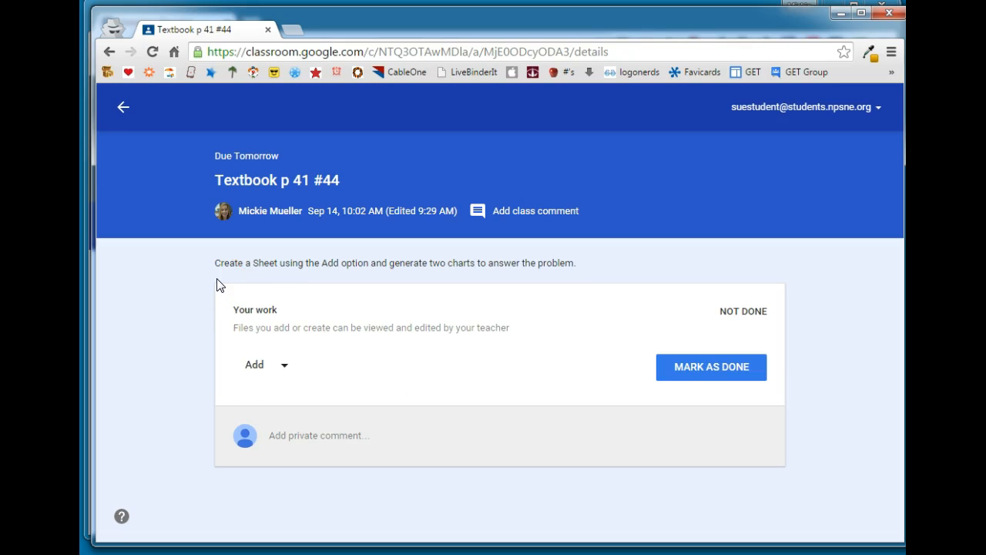
pyautogui.moveTo(342, 267)
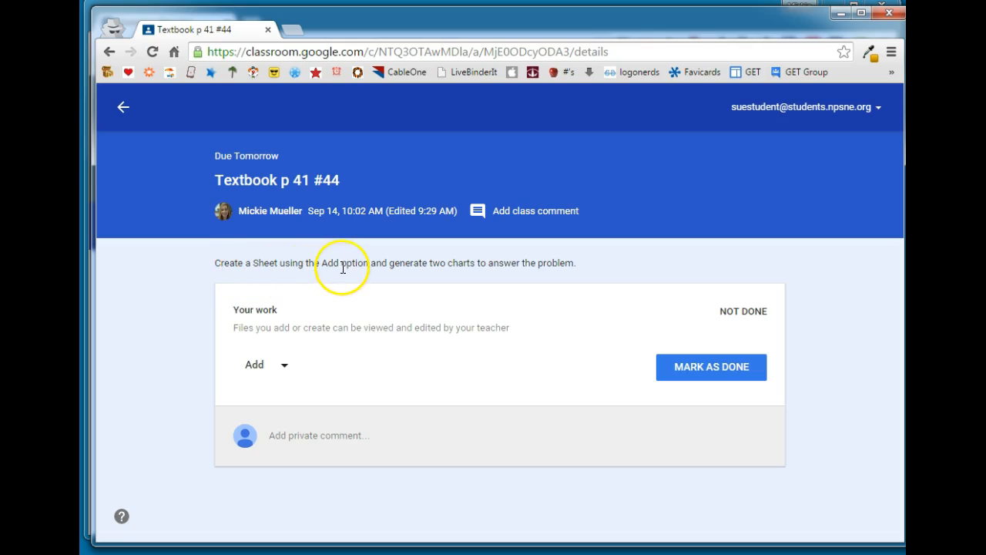
pyautogui.moveTo(508, 275)
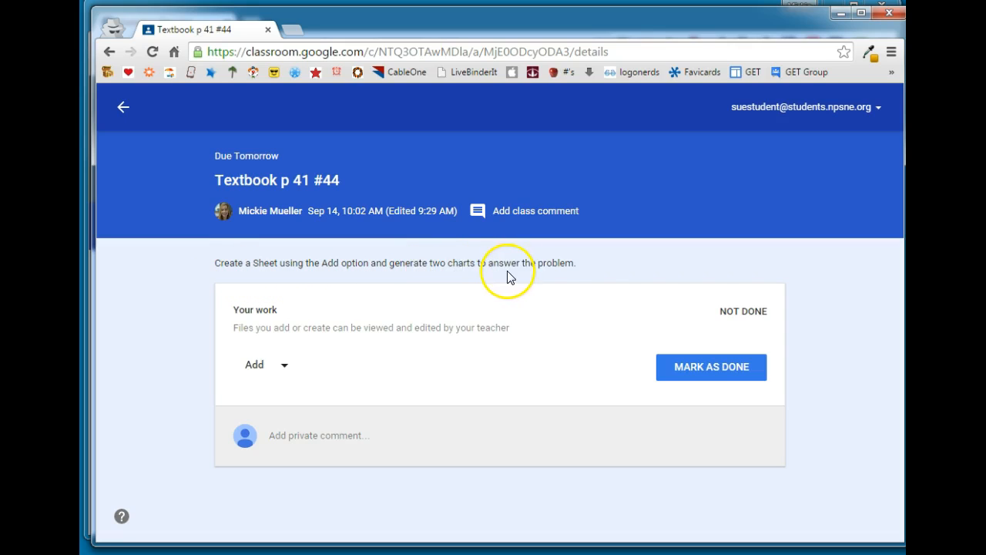
pyautogui.moveTo(581, 278)
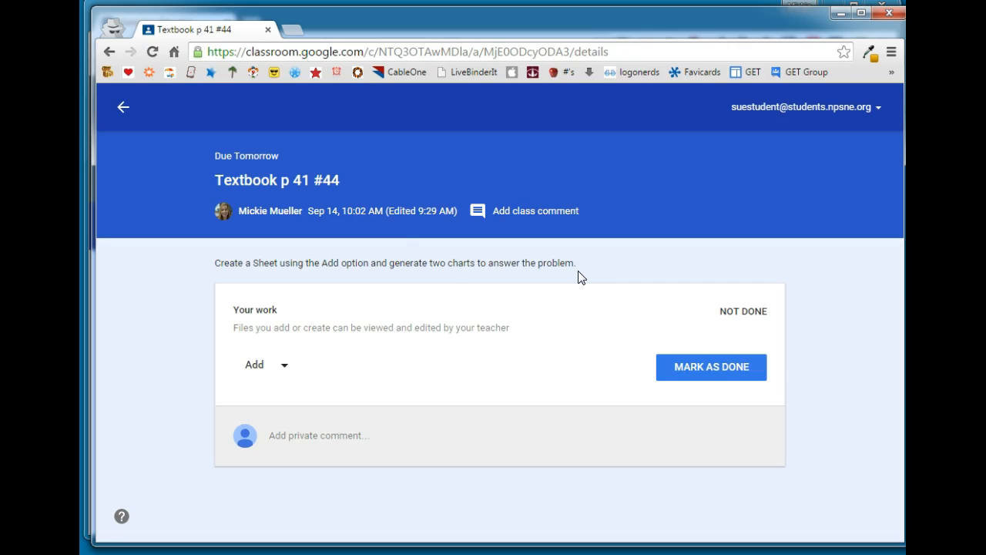
pyautogui.moveTo(576, 307)
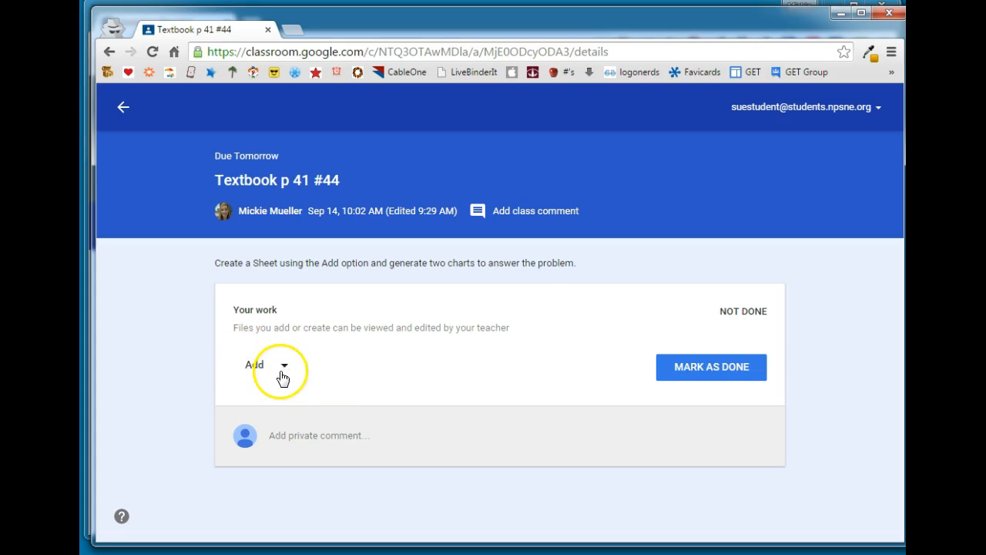
# Show the Add menu under Your work, listing Drive, Link, File, Docs, Slides, Sheets, Drawings
pyautogui.click(256, 363)
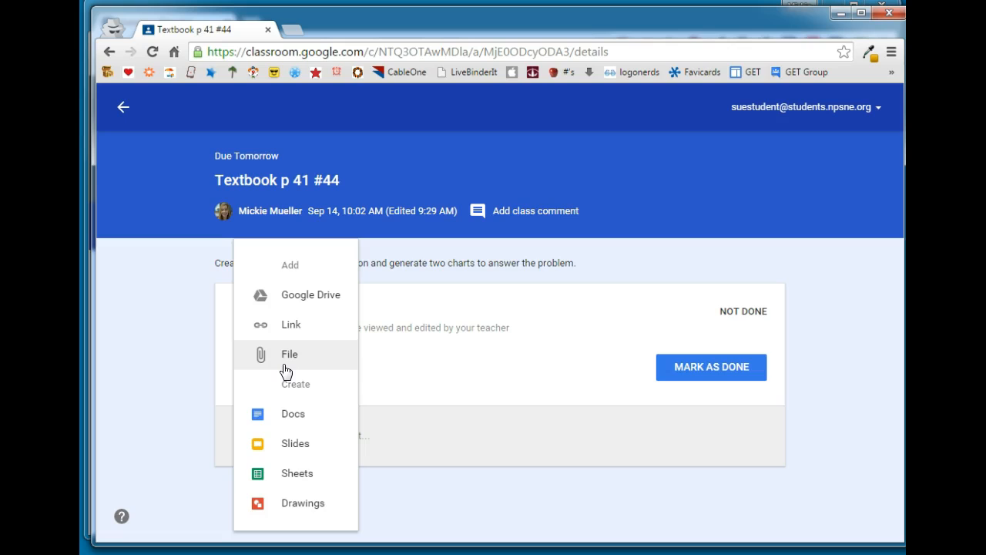
pyautogui.moveTo(311, 295)
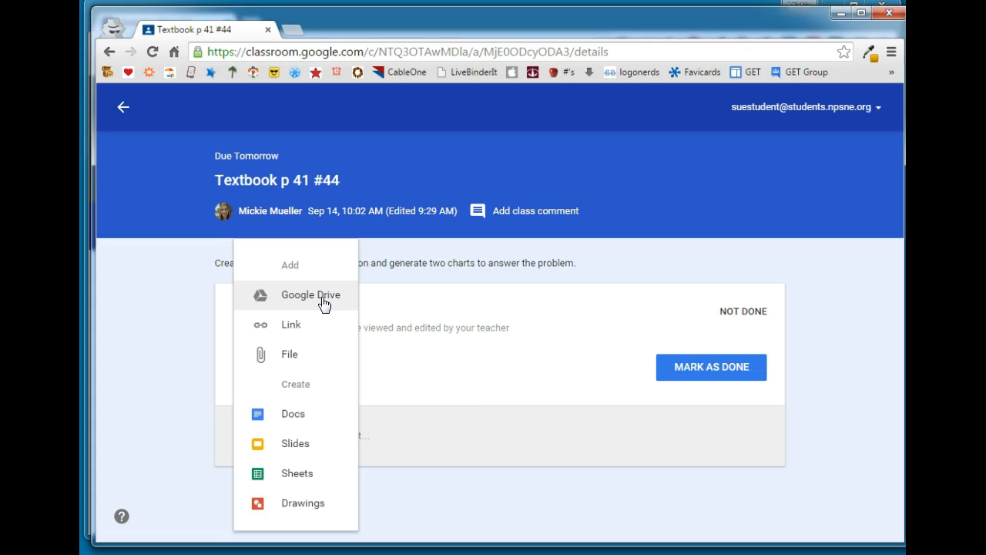
pyautogui.moveTo(297, 472)
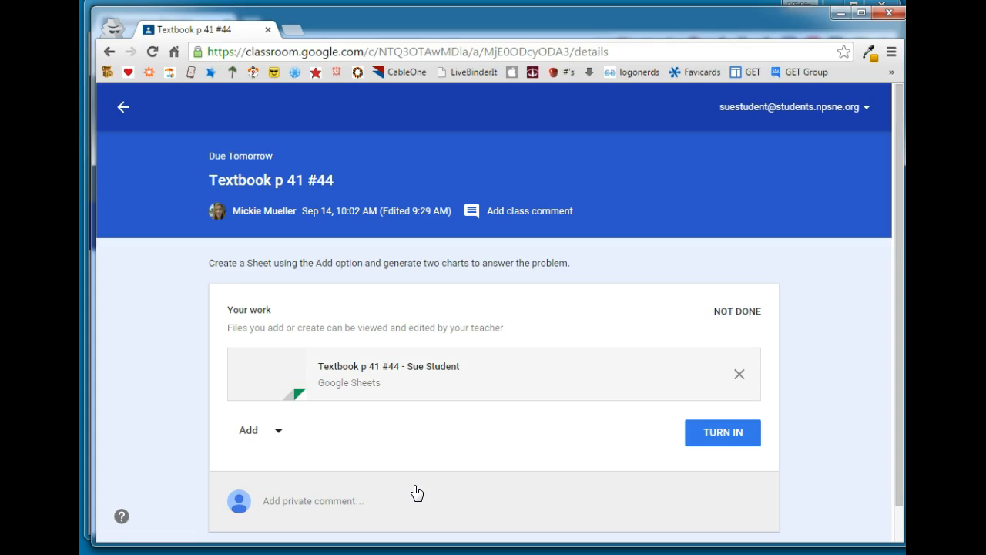
pyautogui.moveTo(282, 362)
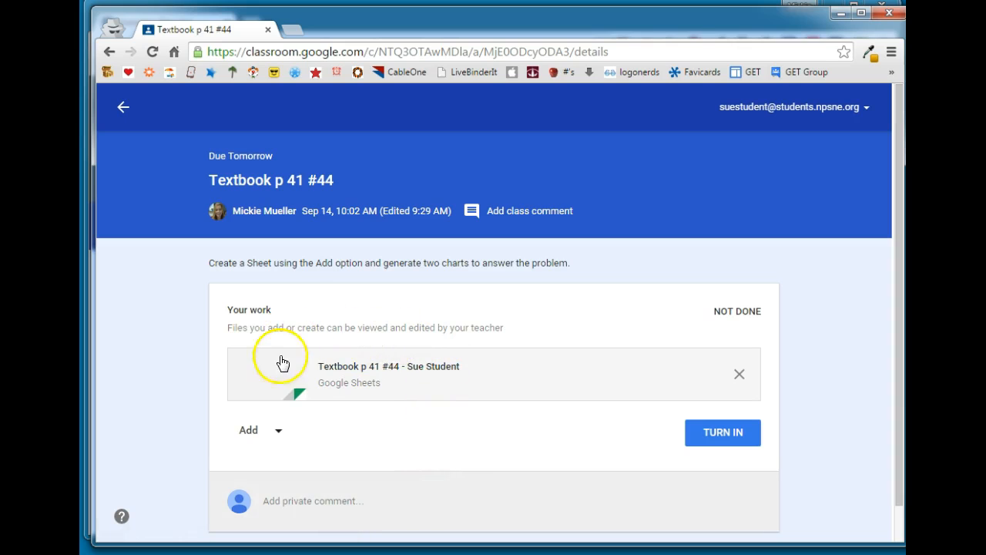
pyautogui.moveTo(339, 366)
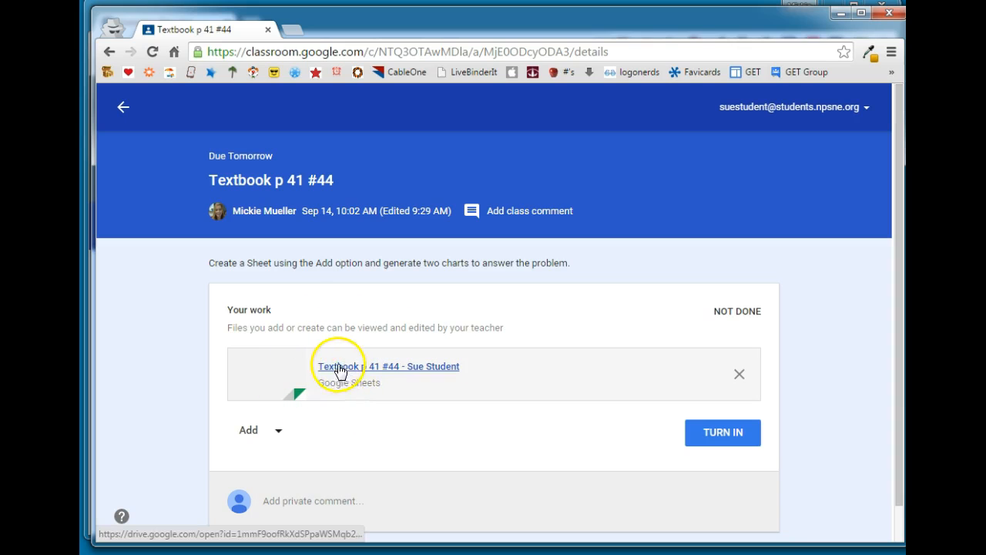
pyautogui.moveTo(337, 183)
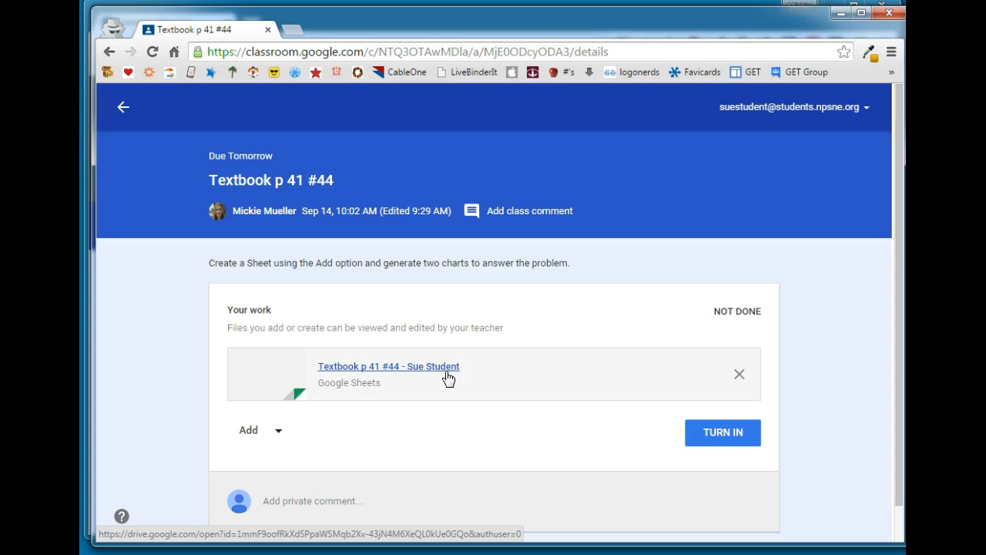
pyautogui.click(259, 430)
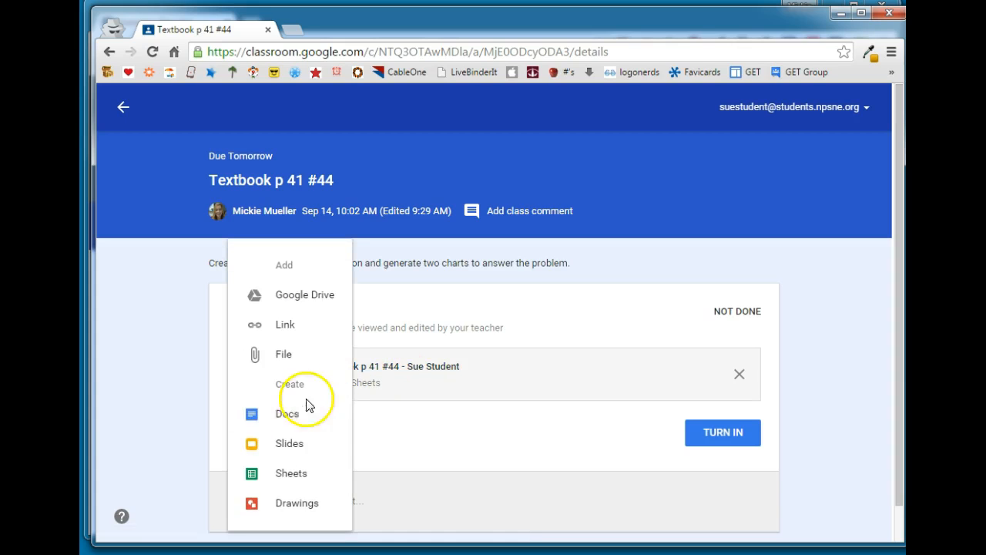
pyautogui.moveTo(298, 501)
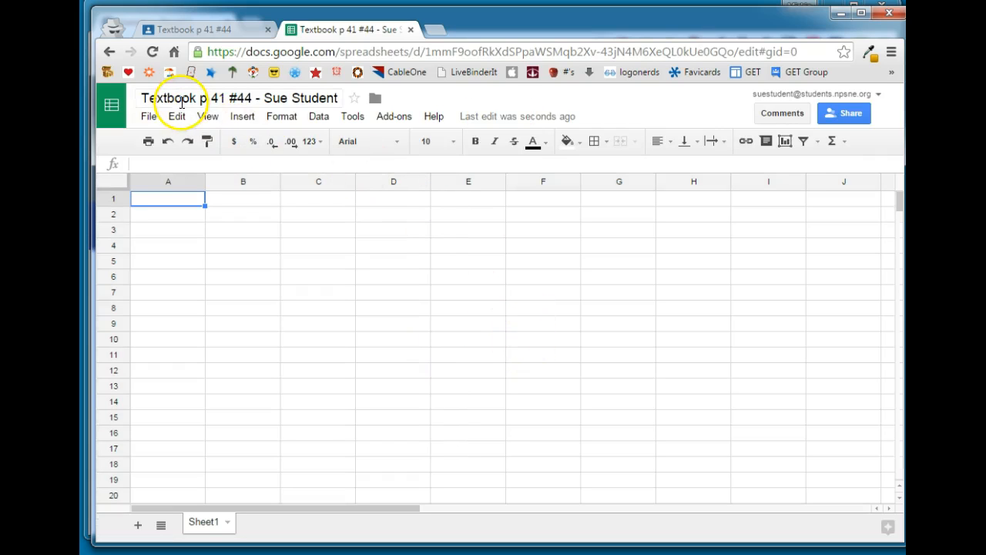
pyautogui.moveTo(235, 234)
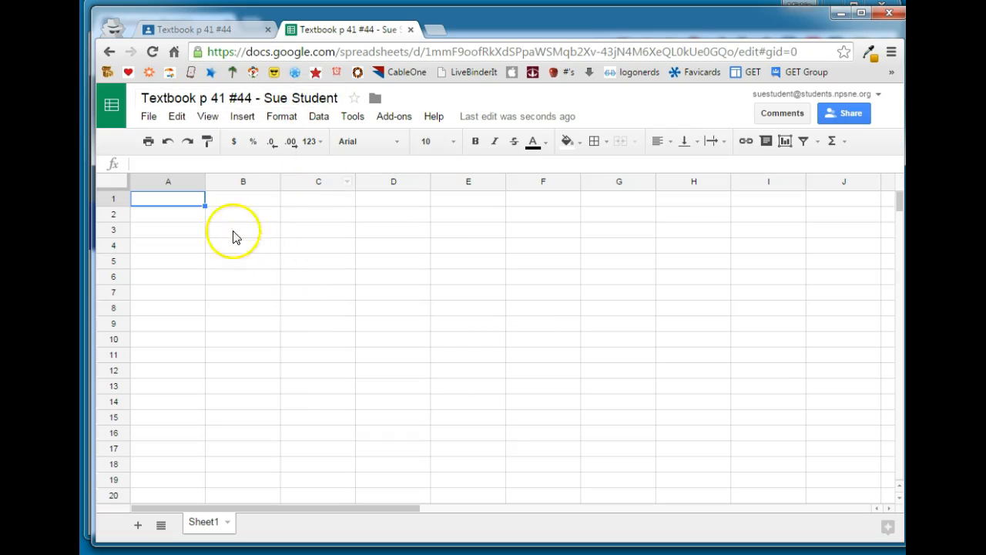
pyautogui.moveTo(206, 117)
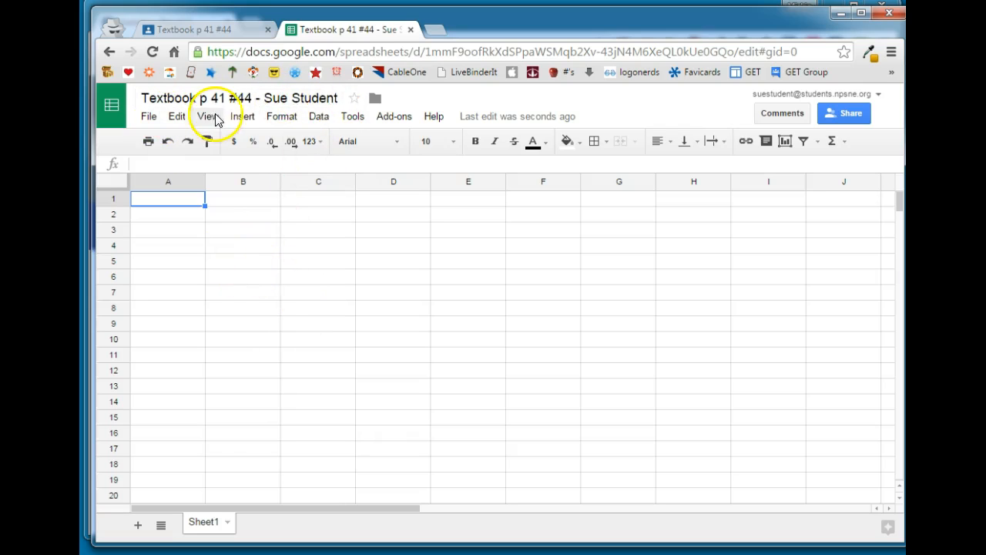
pyautogui.moveTo(255, 319)
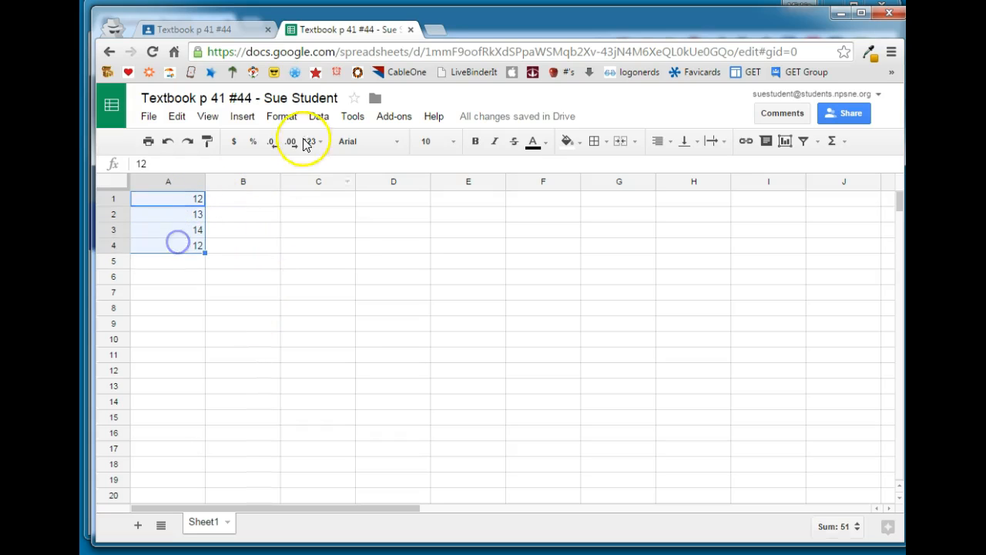
# Open the Insert menu on the sheet holding 12, 13, 14, 12 in column A
pyautogui.click(242, 116)
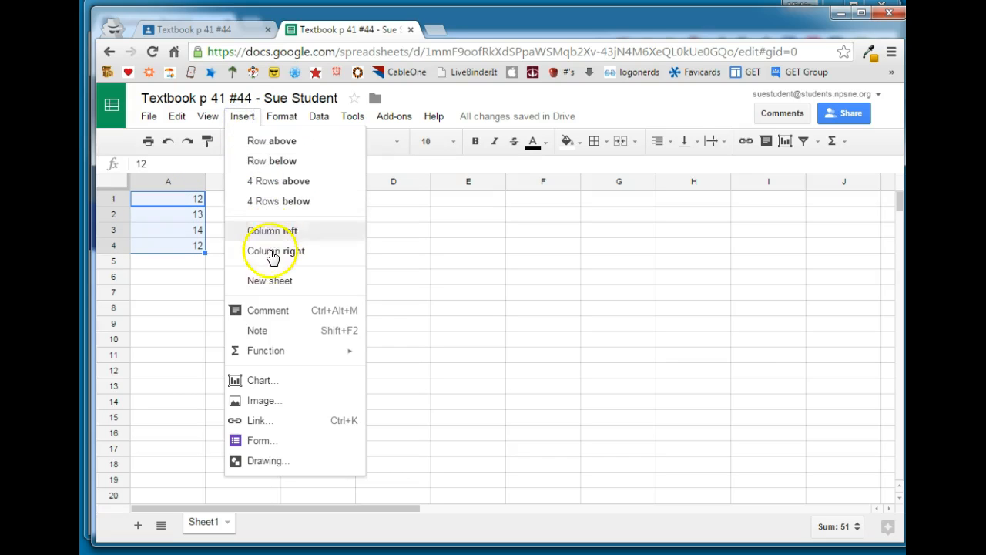
# Insert the recommended column chart of the four values beside column A
pyautogui.click(495, 340)
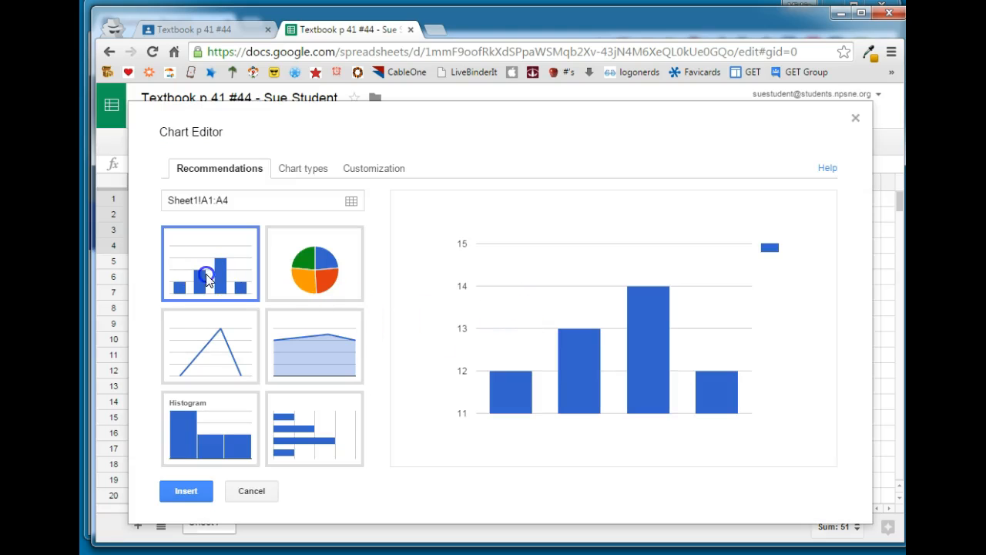
pyautogui.click(185, 491)
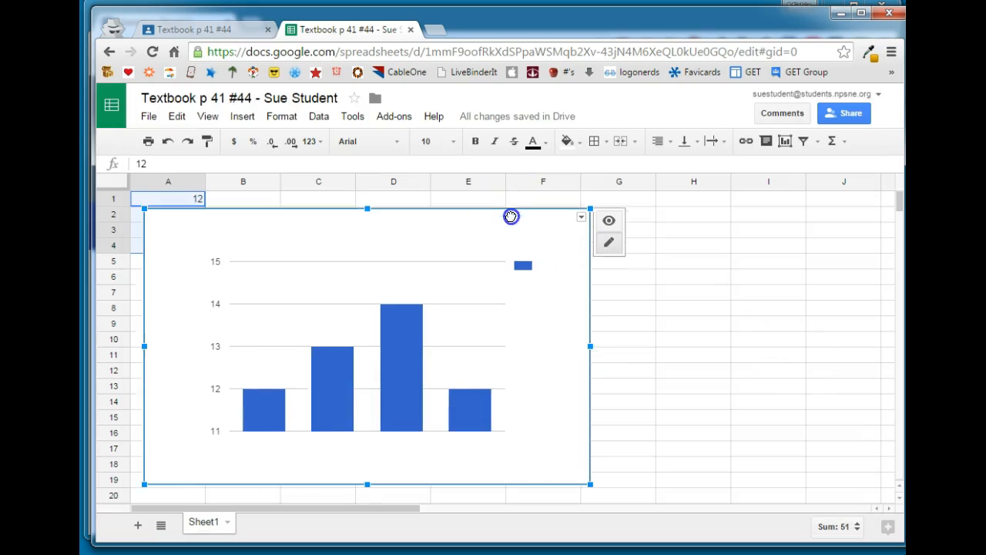
pyautogui.click(767, 266)
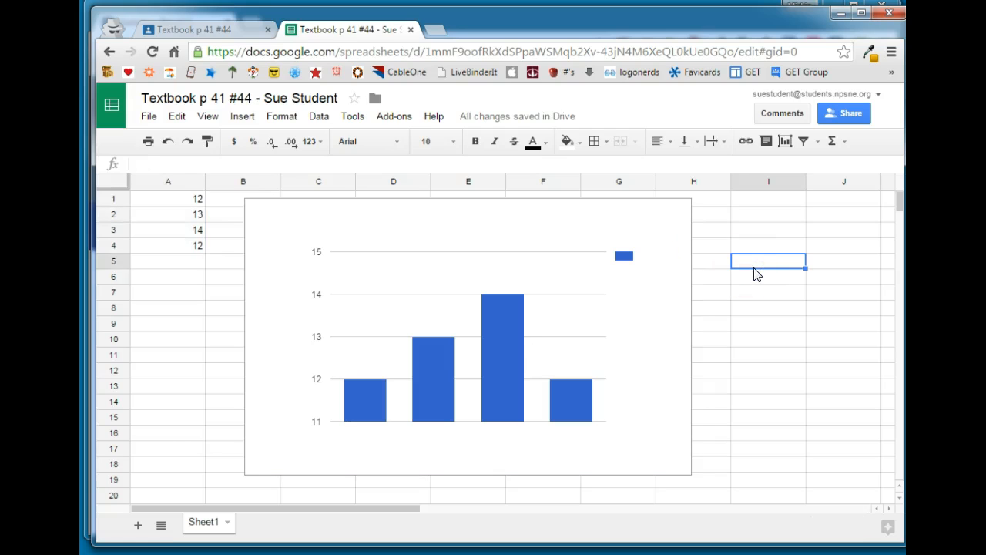
pyautogui.moveTo(524, 116)
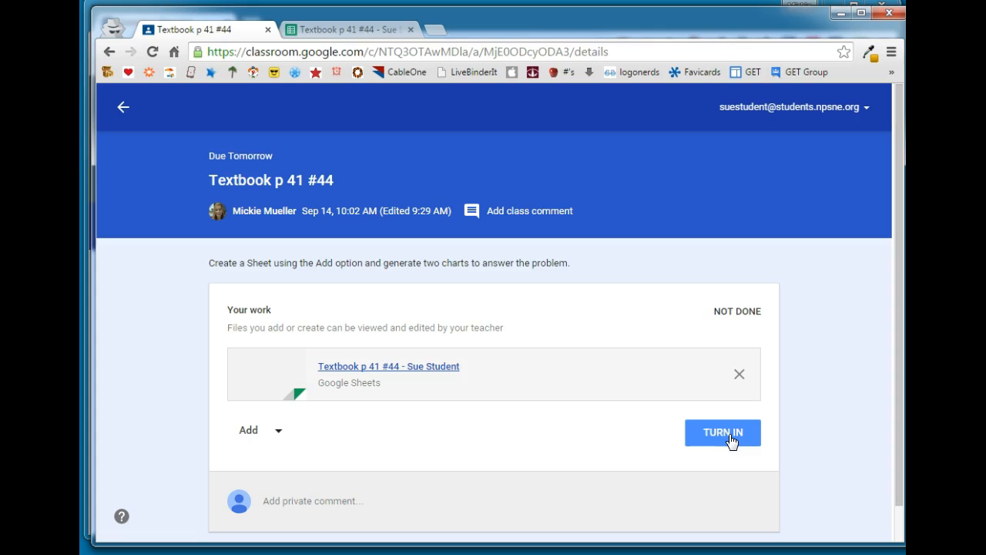
# Turn in the Textbook p 41 #44 sheet and confirm the submission
pyautogui.click(721, 433)
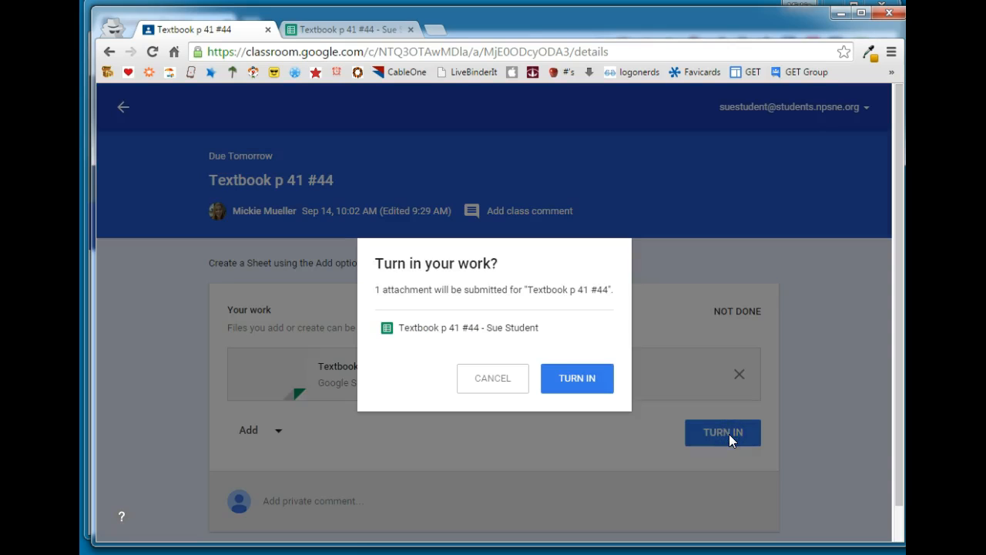
pyautogui.moveTo(408, 268)
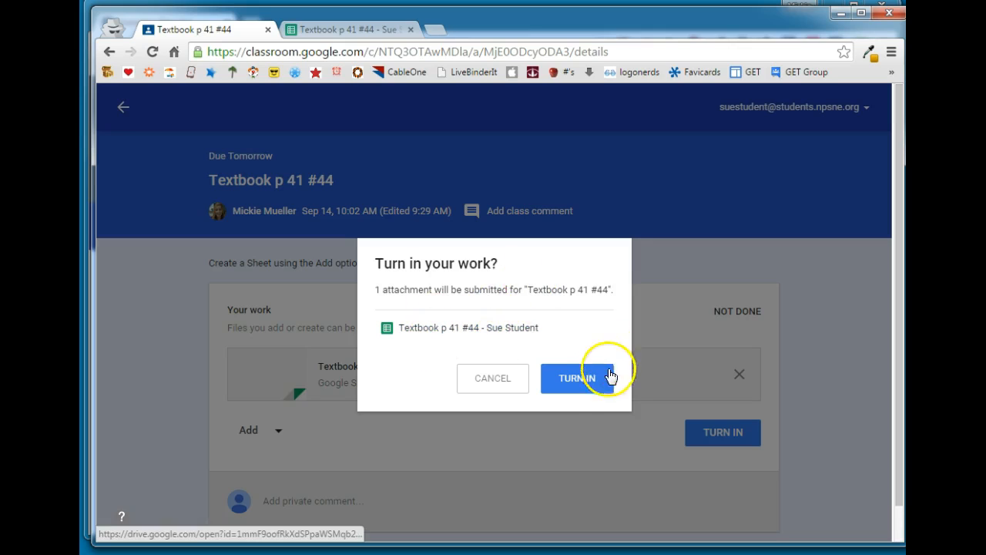
pyautogui.click(575, 378)
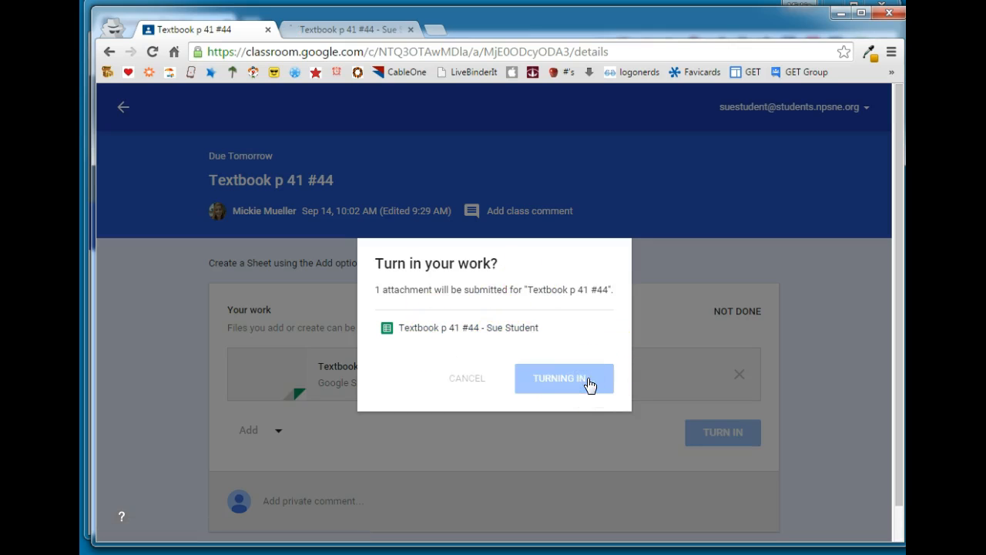
pyautogui.click(564, 378)
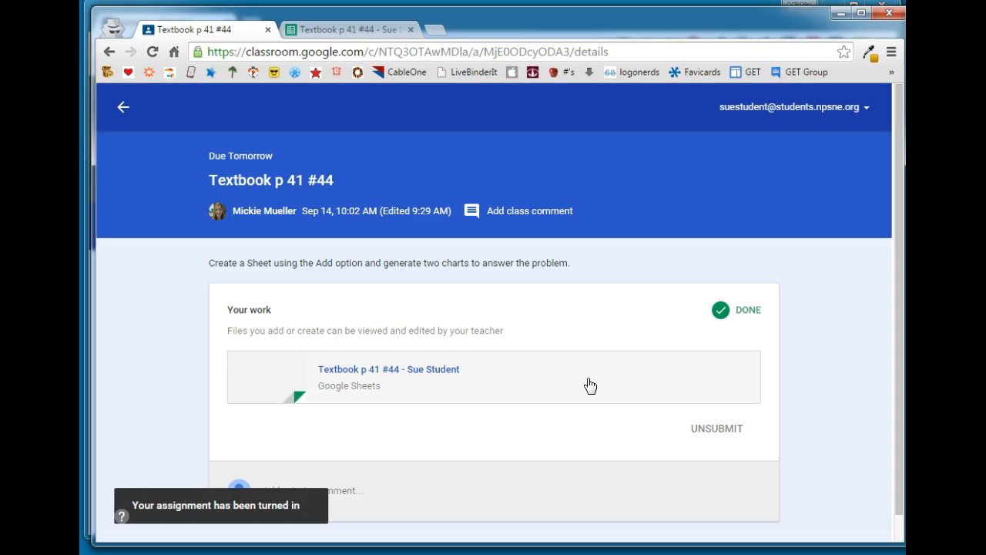
pyautogui.moveTo(418, 178)
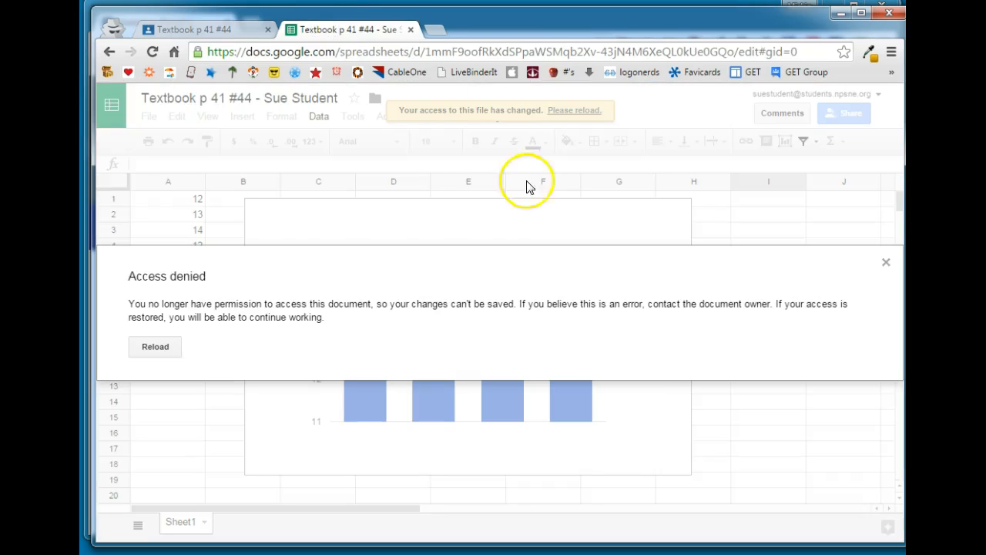
pyautogui.moveTo(199, 353)
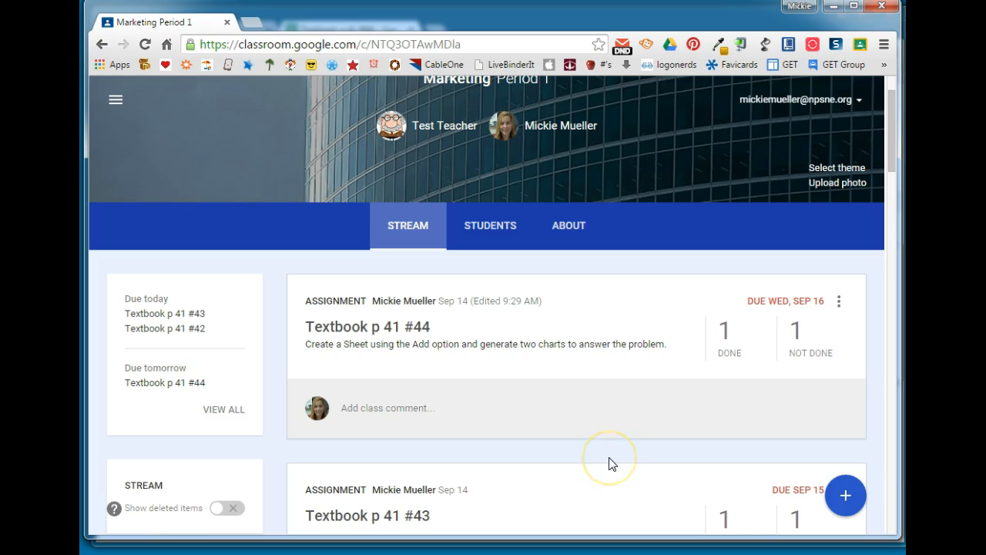
pyautogui.moveTo(356, 298)
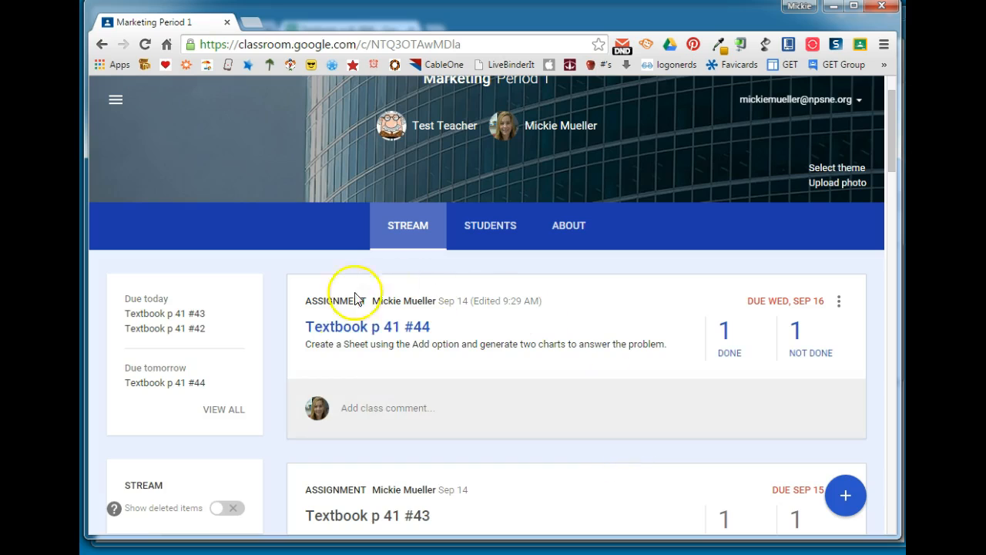
pyautogui.moveTo(717, 353)
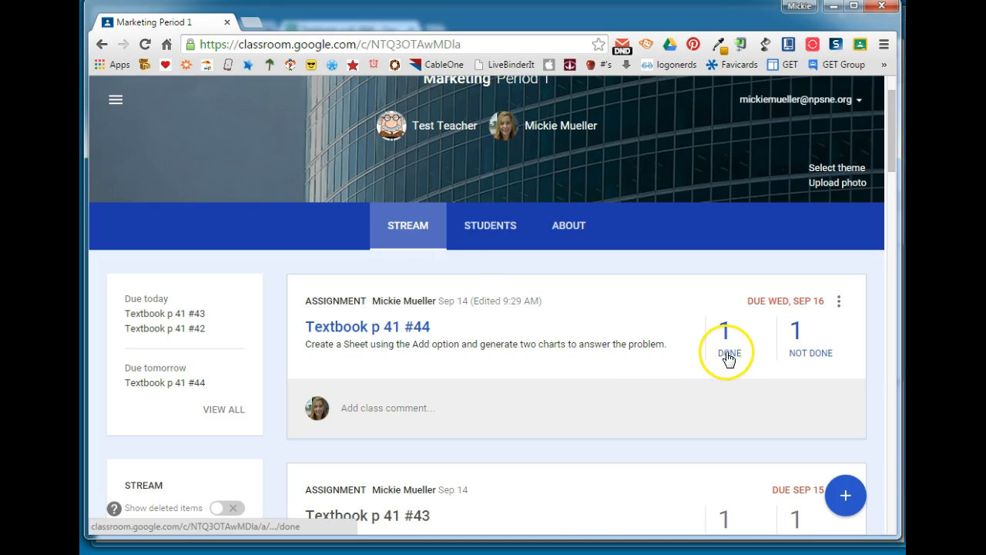
# Open the list of students who turned in Textbook p 41 #44
pyautogui.click(724, 343)
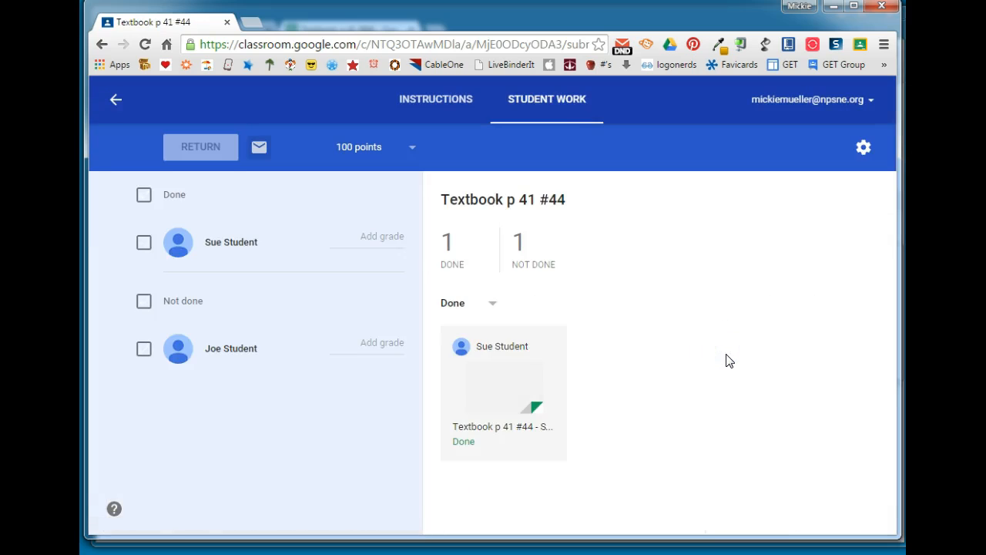
pyautogui.moveTo(231, 242)
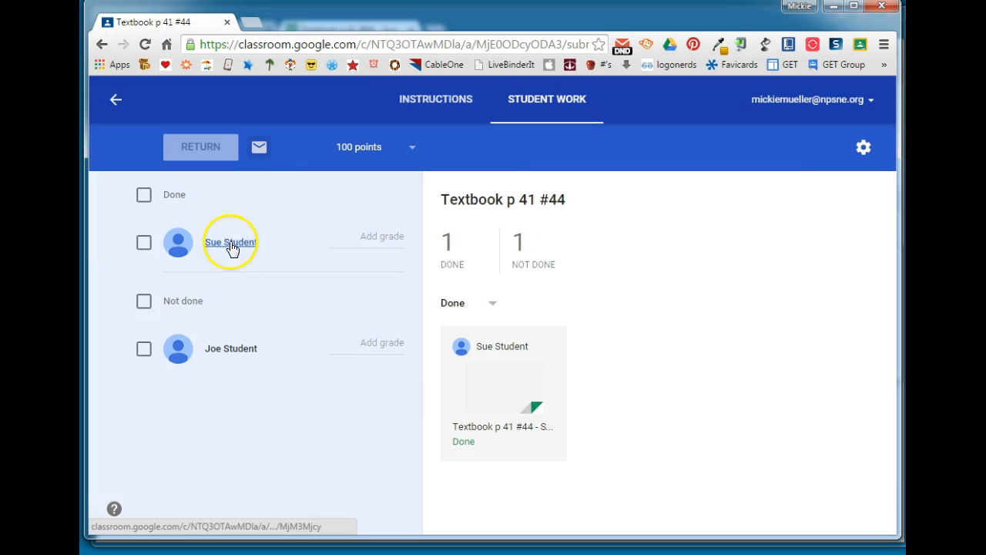
pyautogui.moveTo(393, 386)
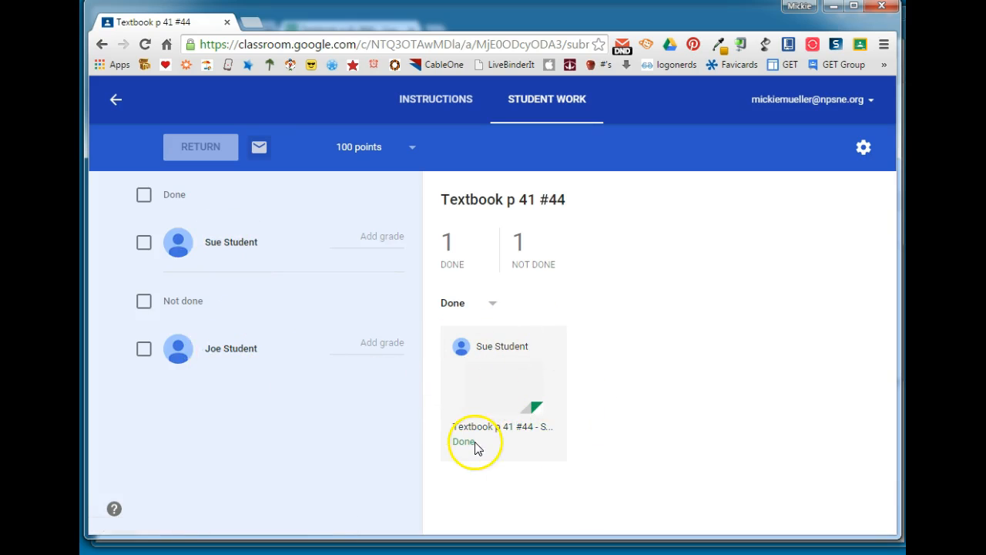
pyautogui.moveTo(515, 400)
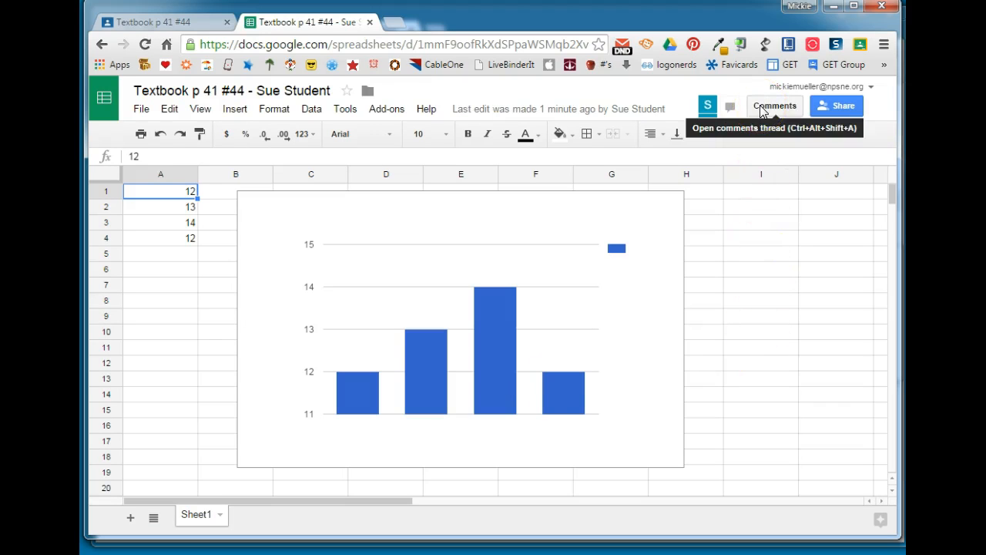
pyautogui.moveTo(771, 276)
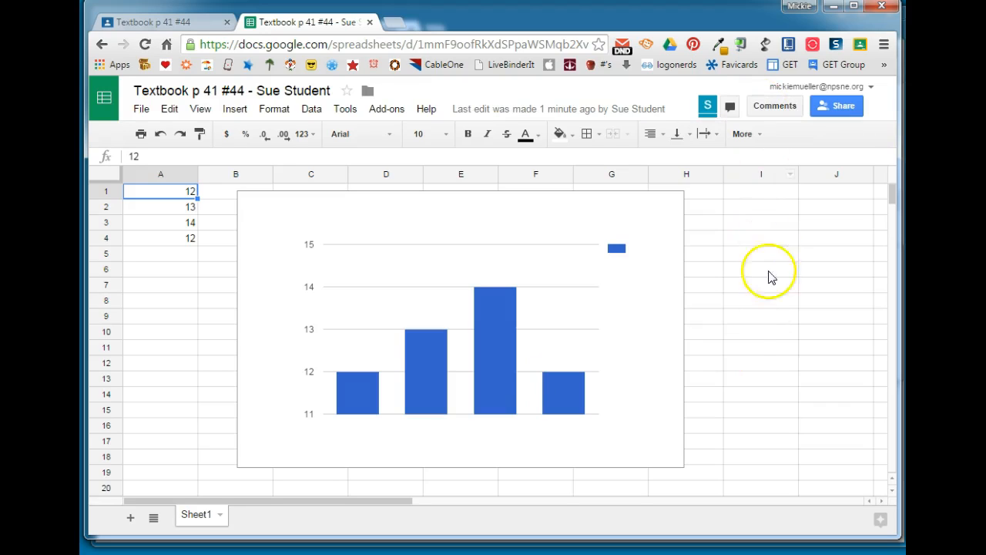
pyautogui.moveTo(768, 330)
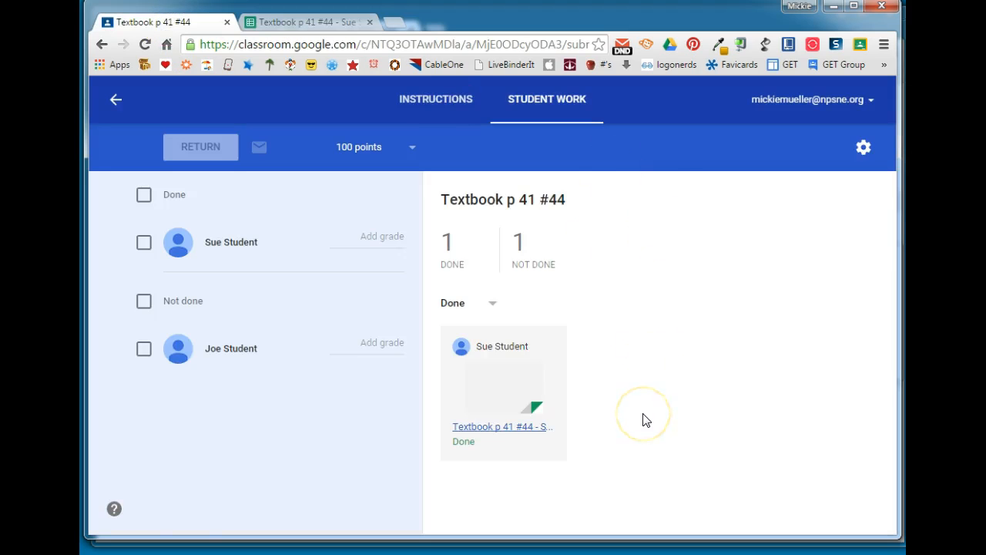
pyautogui.moveTo(397, 251)
pyautogui.write('10')
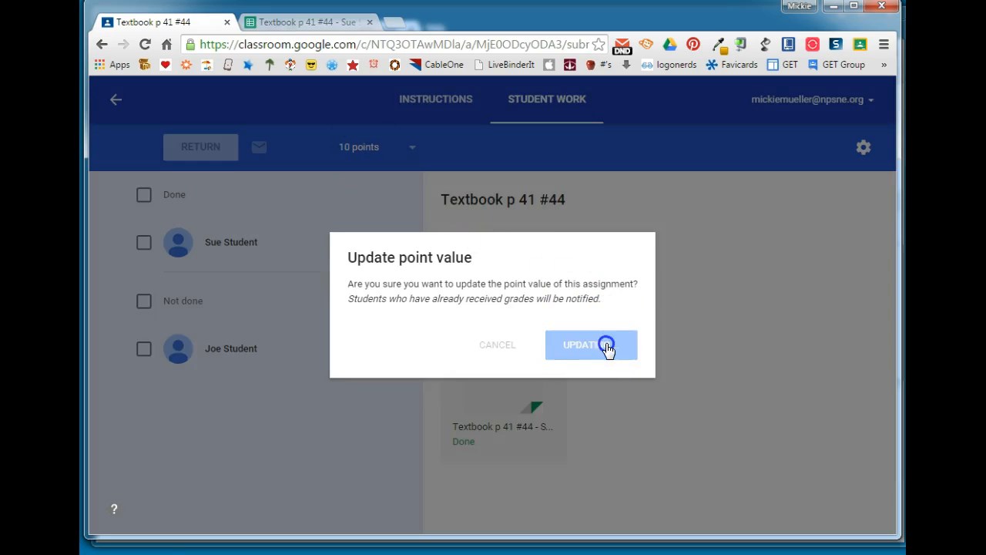
# Change the assignment to 10 points, then return Sue's 10/10 work
pyautogui.click(591, 344)
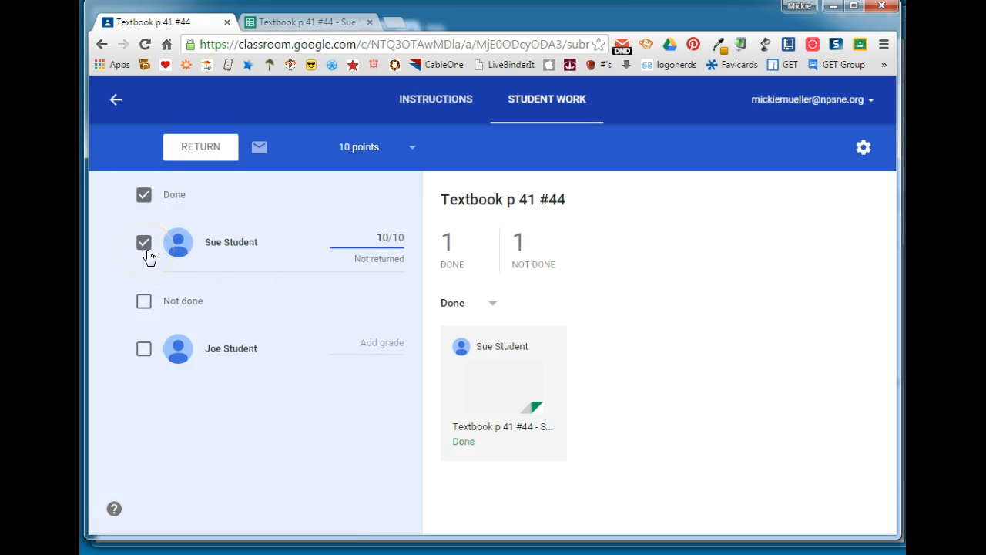
pyautogui.click(201, 147)
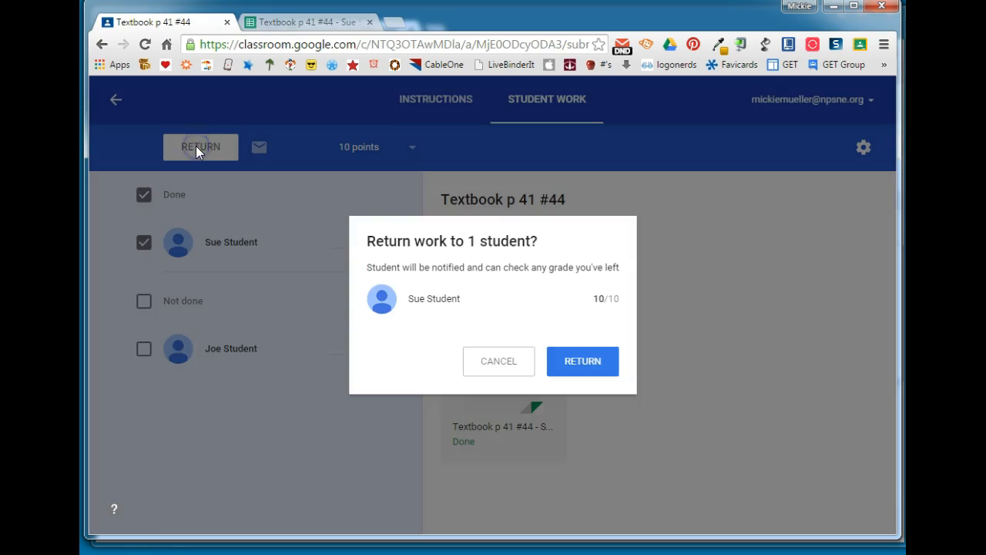
pyautogui.moveTo(494, 322)
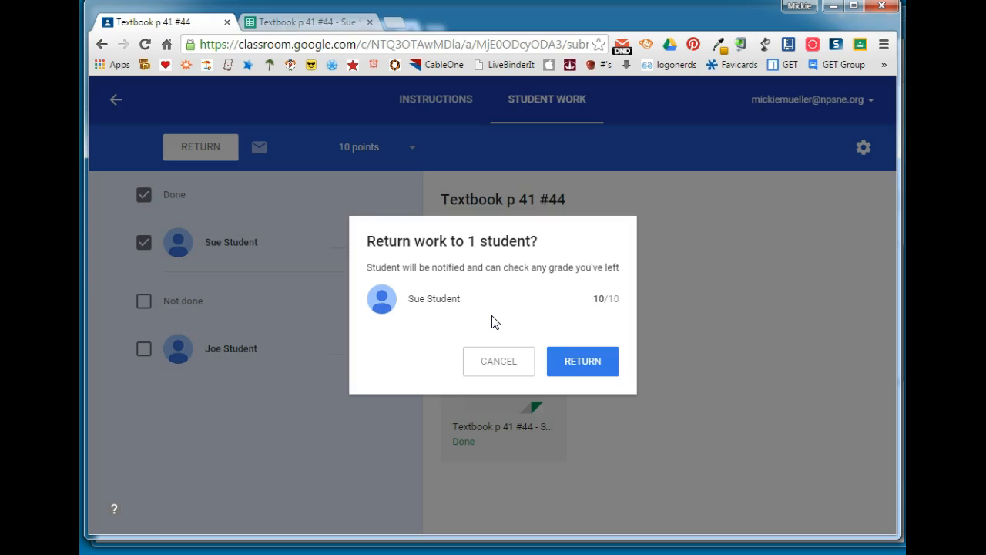
pyautogui.click(582, 361)
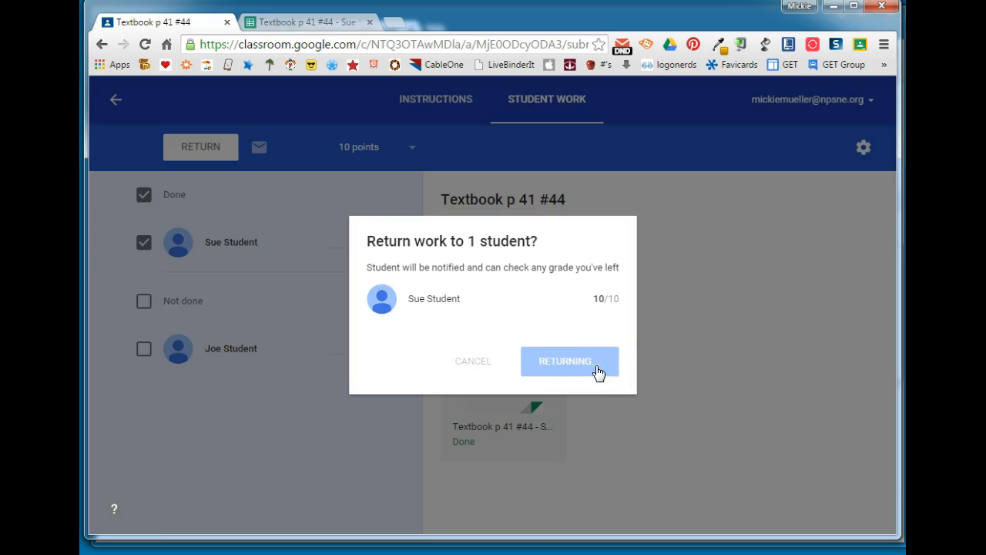
pyautogui.click(569, 360)
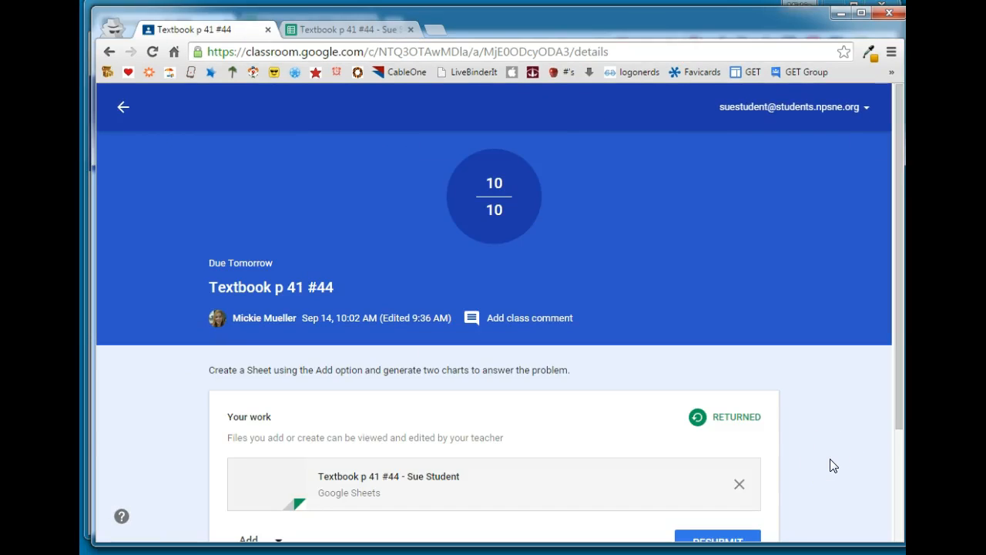
pyautogui.moveTo(548, 168)
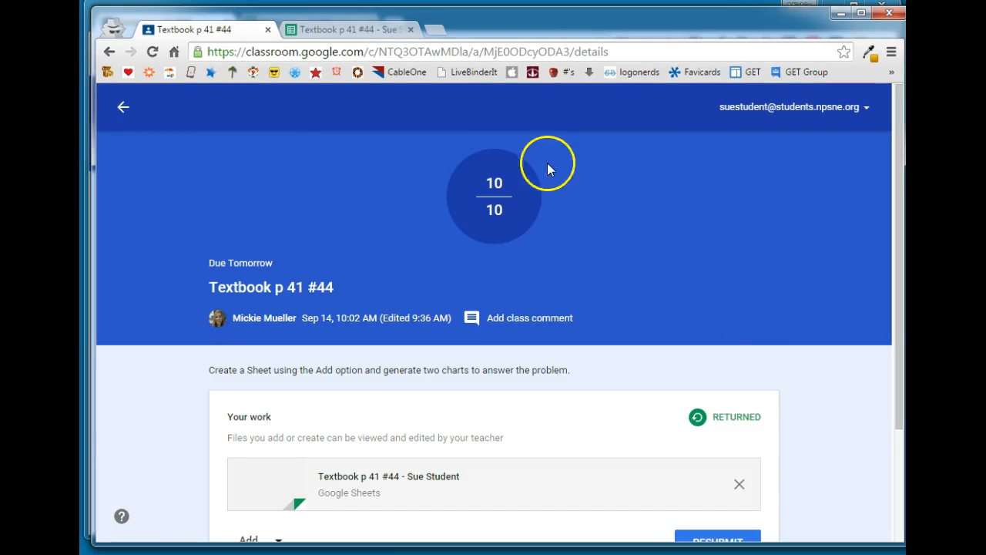
pyautogui.moveTo(754, 424)
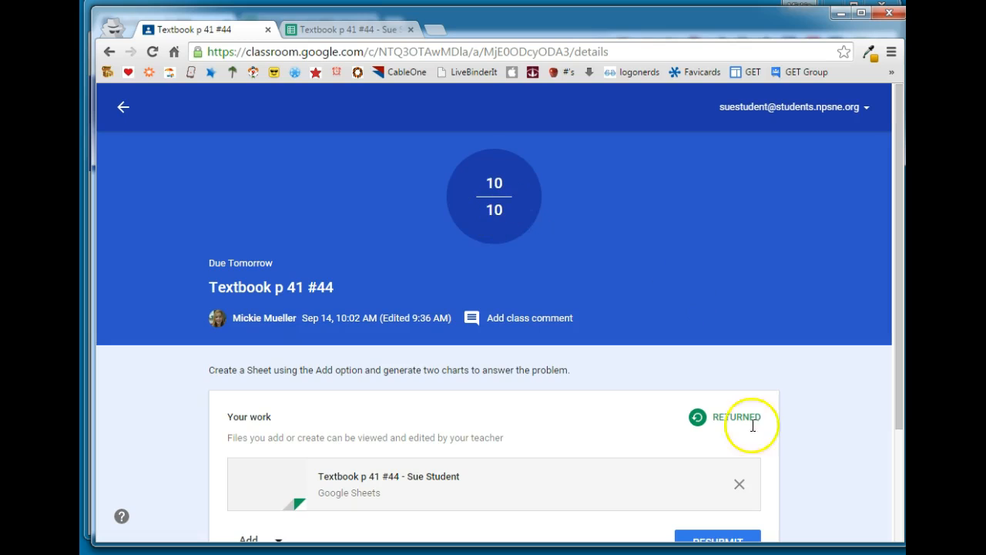
pyautogui.scroll(-3)
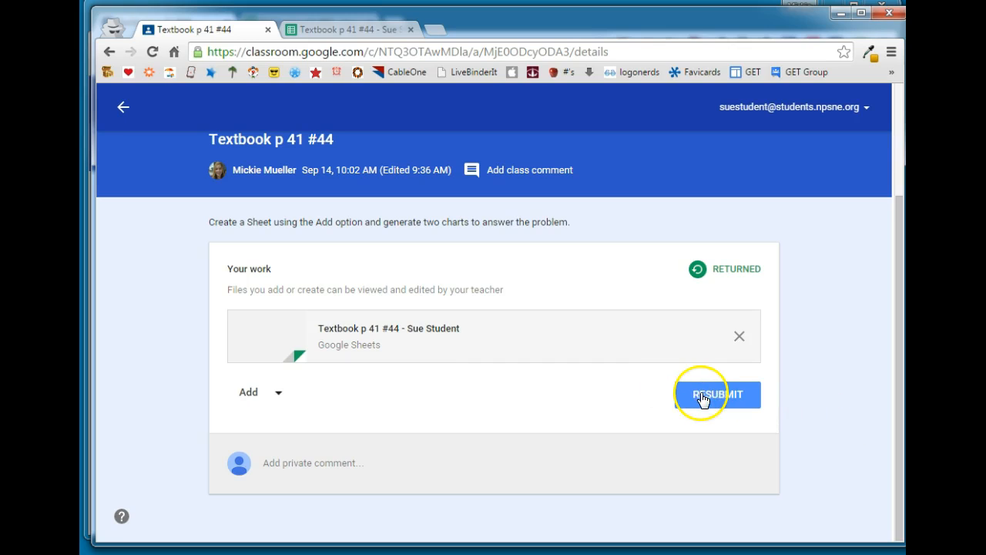
pyautogui.moveTo(814, 390)
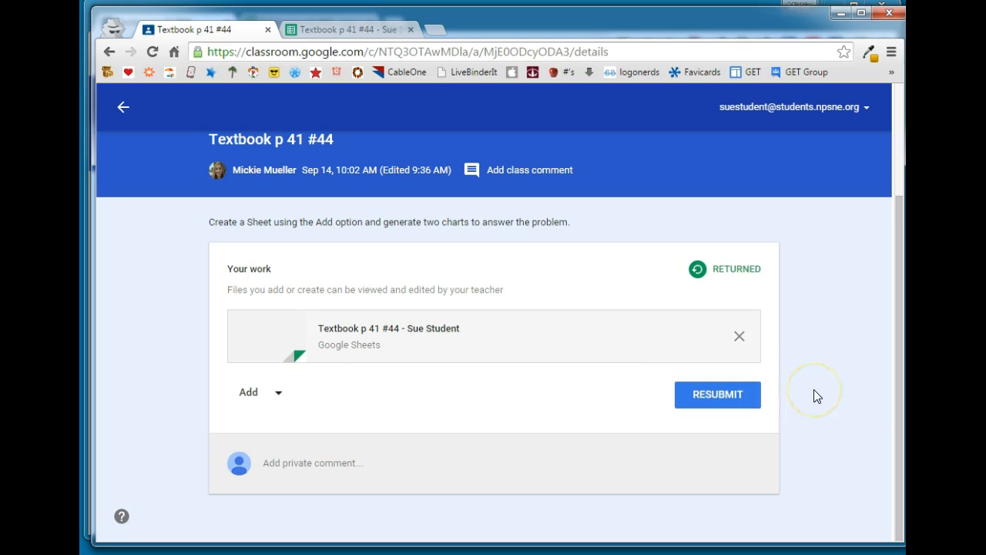